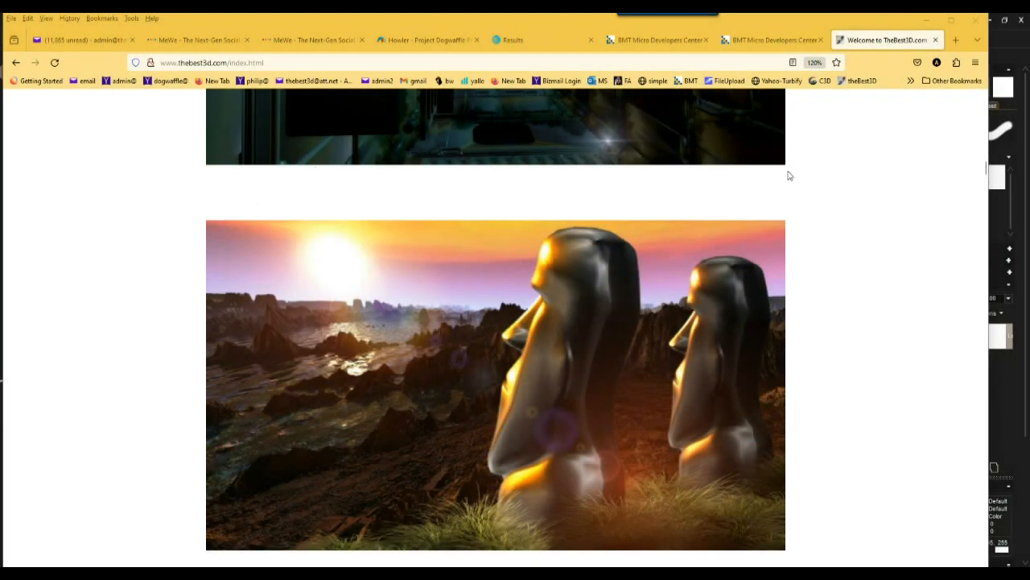
# Step: Scroll through the thebest3d.com homepage artwork showcase toward the PD Pro Howler link
pyautogui.scroll(3)
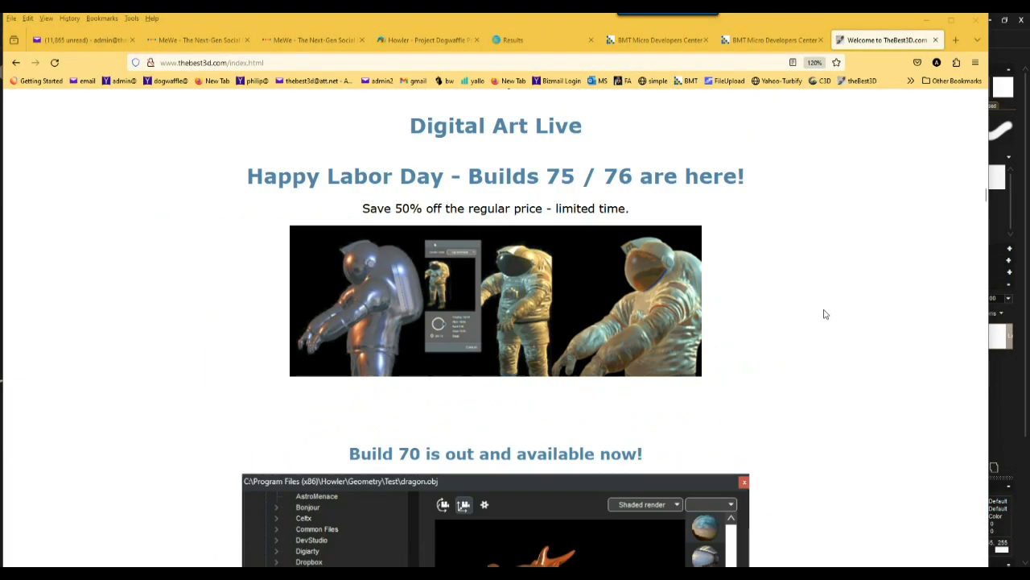
pyautogui.scroll(-3)
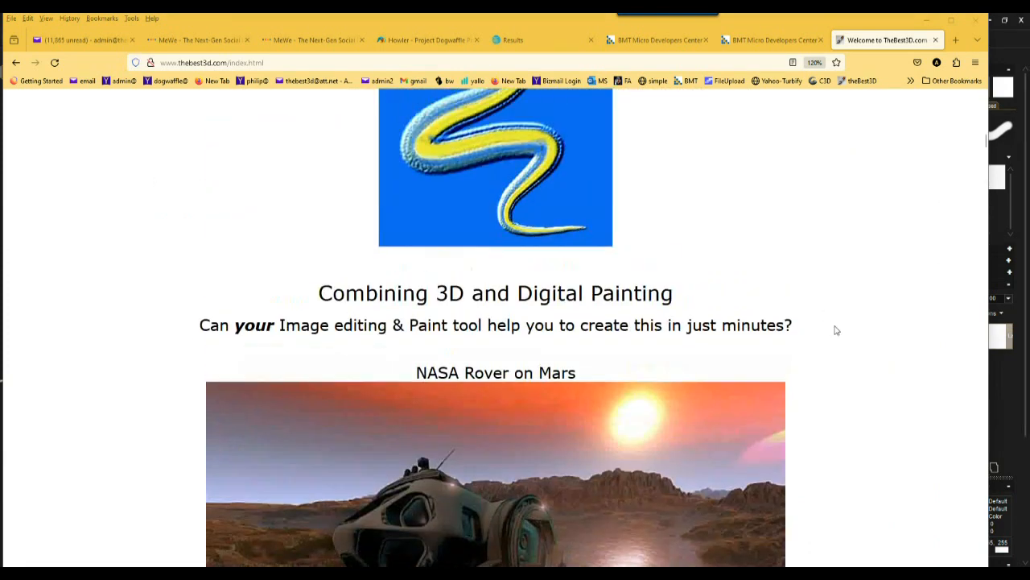
pyautogui.scroll(-3)
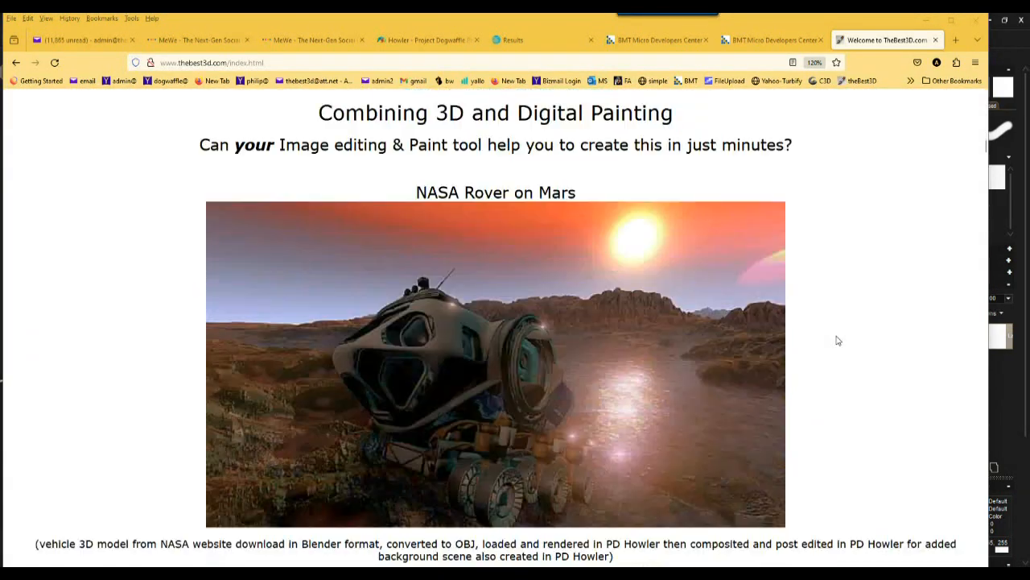
pyautogui.scroll(3)
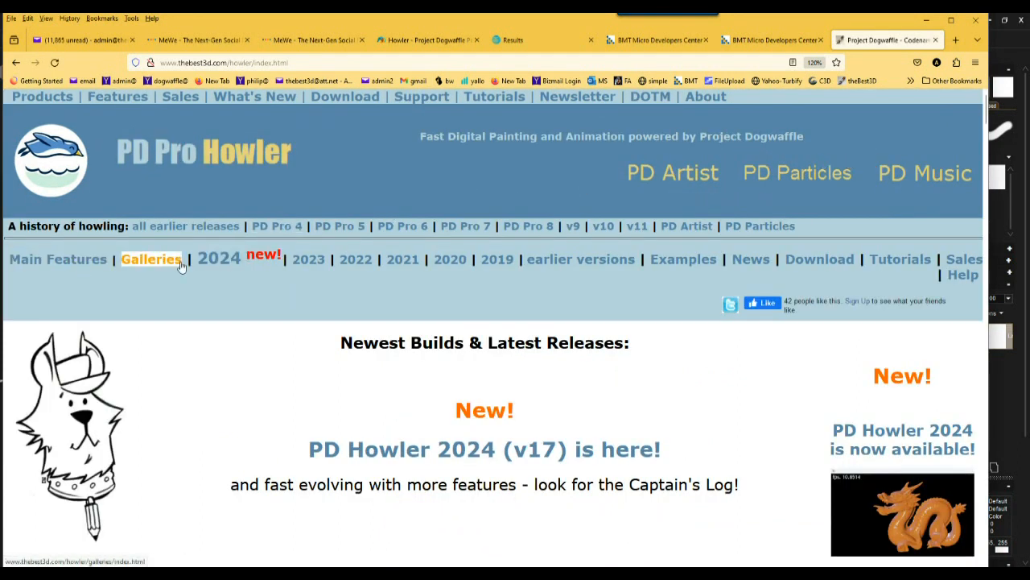
# Step: Go to the Howler 2024 page and jump to its Captain's Log news section
pyautogui.click(219, 258)
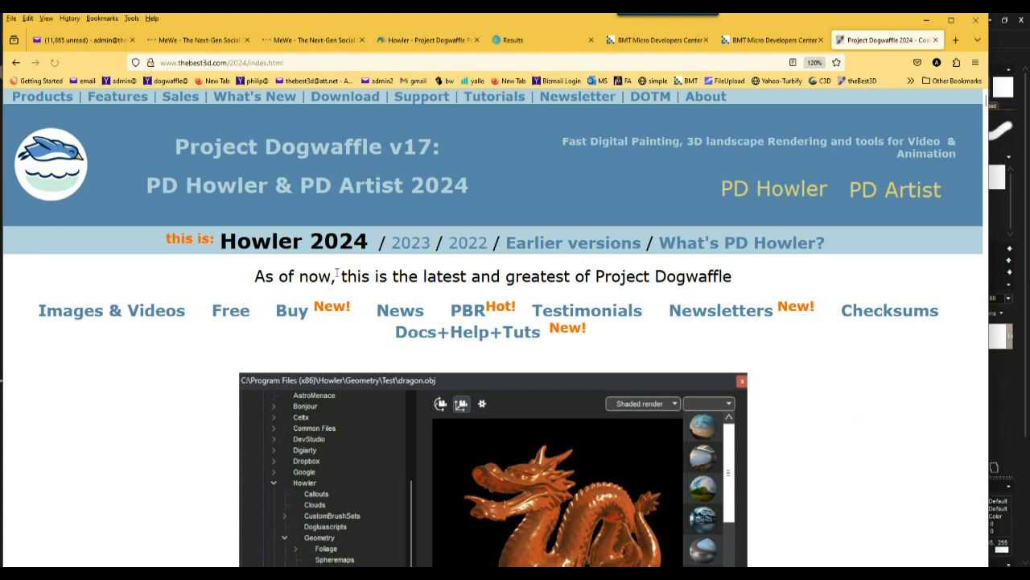
pyautogui.moveTo(400, 311)
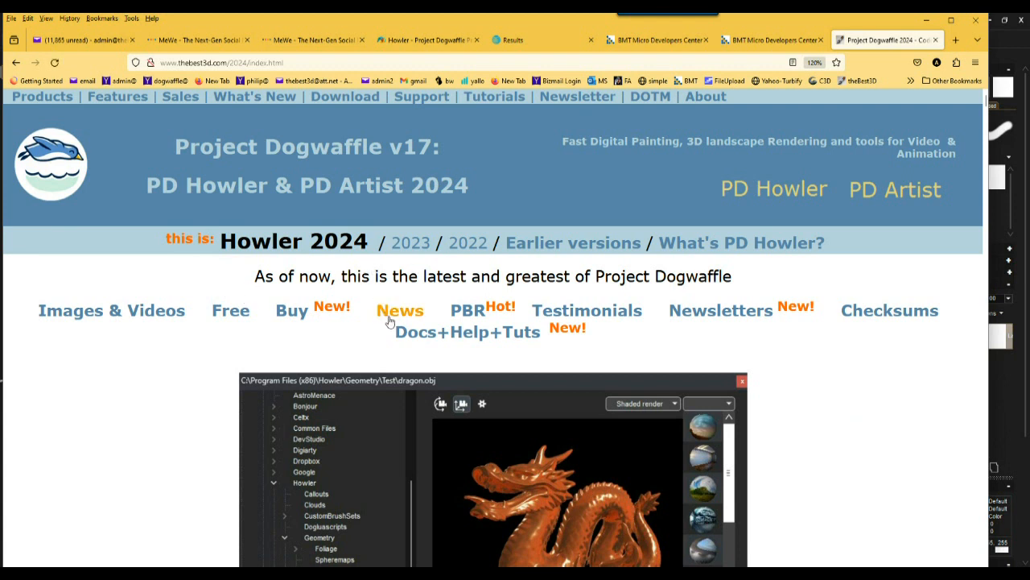
pyautogui.click(399, 309)
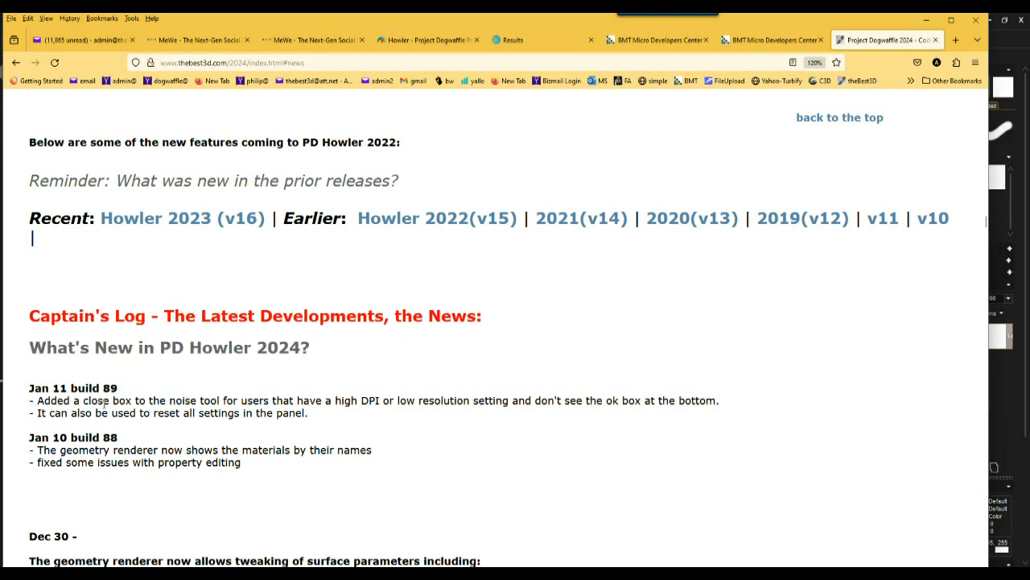
pyautogui.doubleClick(72, 386)
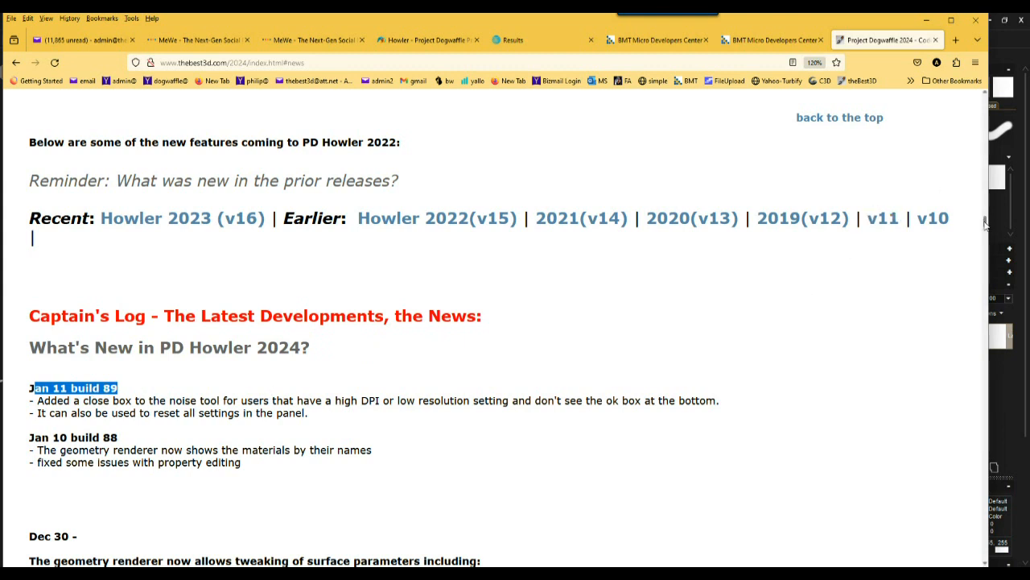
pyautogui.scroll(-3)
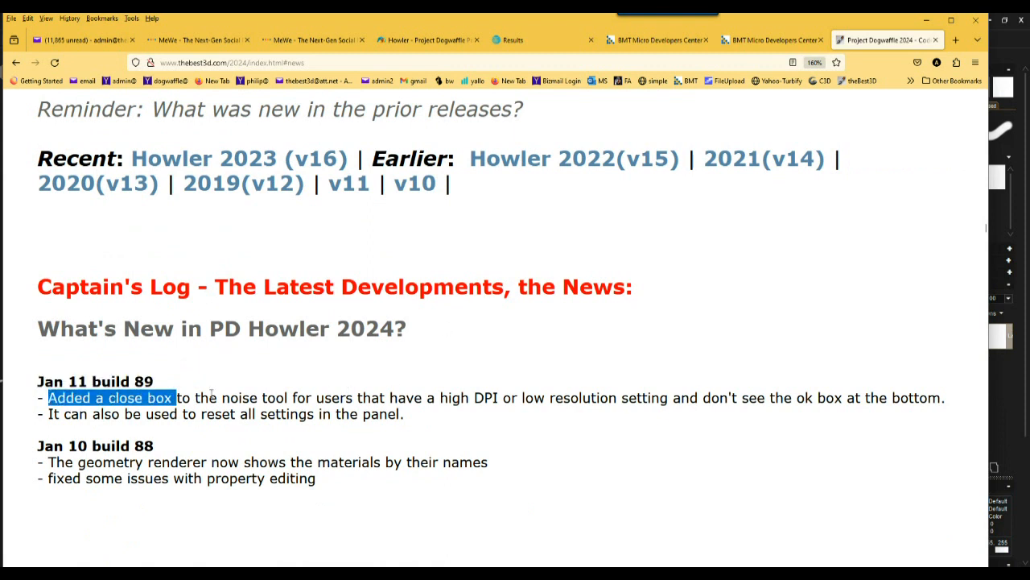
pyautogui.moveTo(171, 397); pyautogui.dragTo(499, 397)
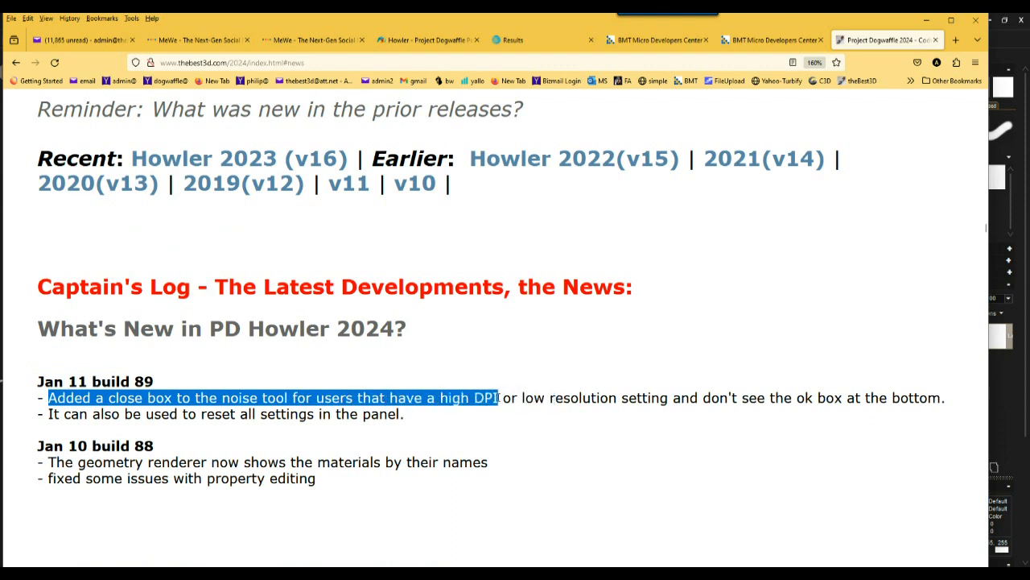
pyautogui.click(212, 396)
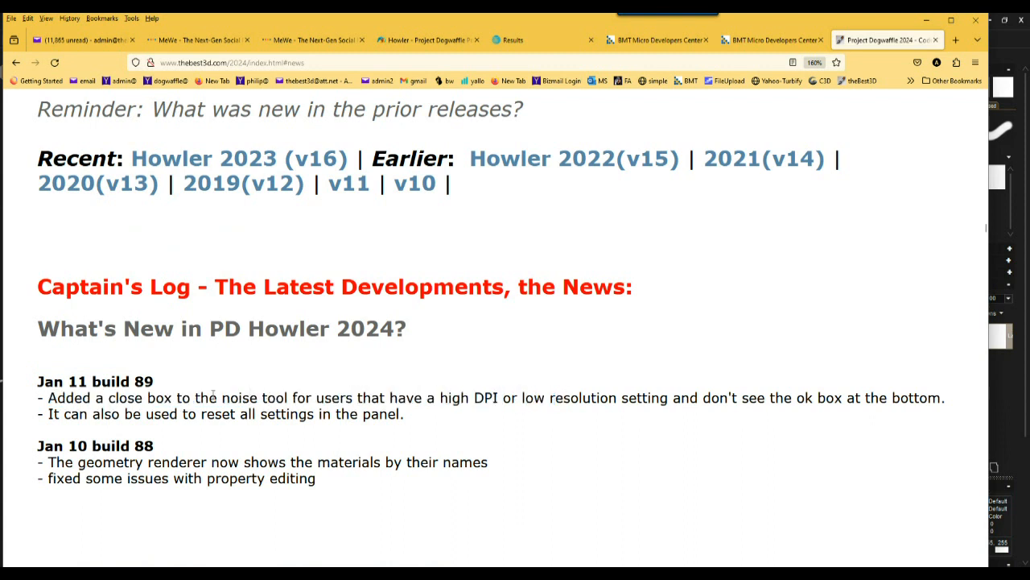
pyautogui.moveTo(222, 397); pyautogui.dragTo(533, 398)
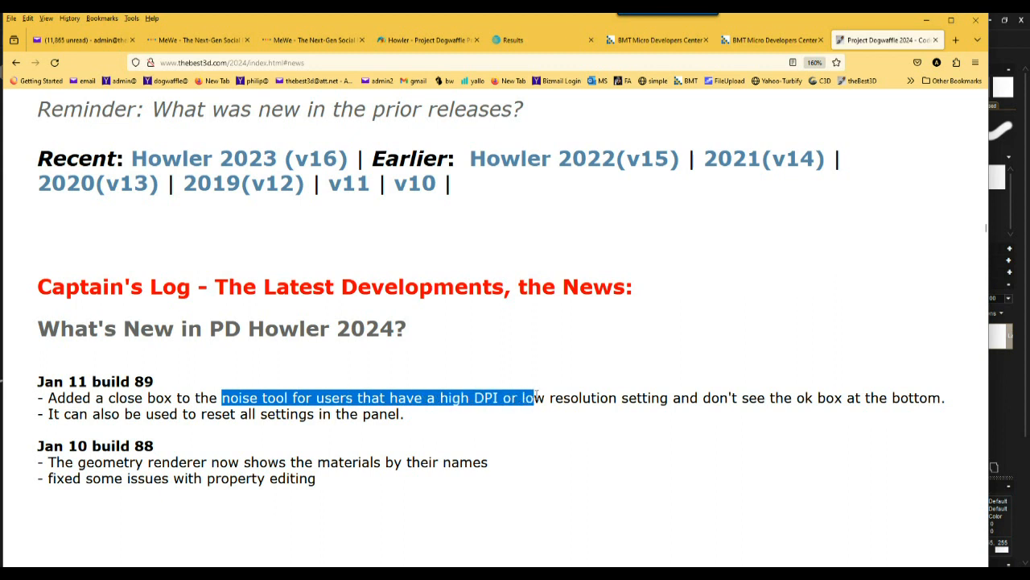
pyautogui.moveTo(372, 394)
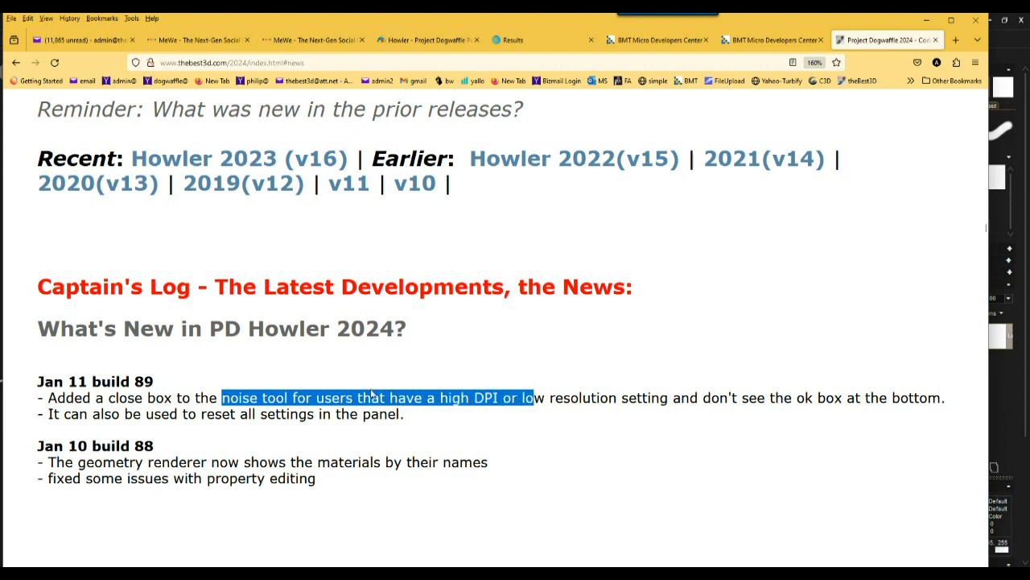
pyautogui.click(547, 396)
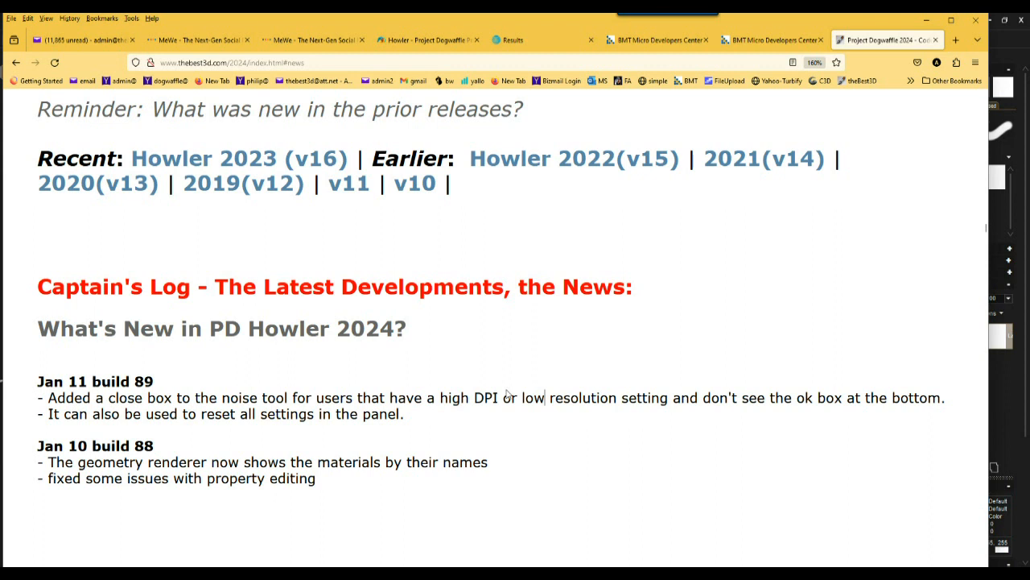
pyautogui.moveTo(594, 400)
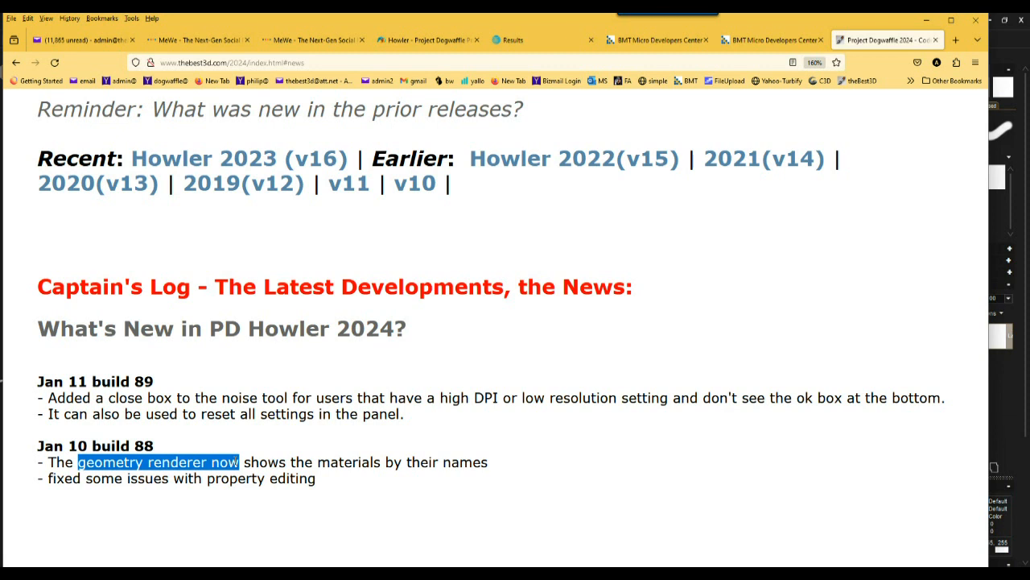
pyautogui.moveTo(813, 186)
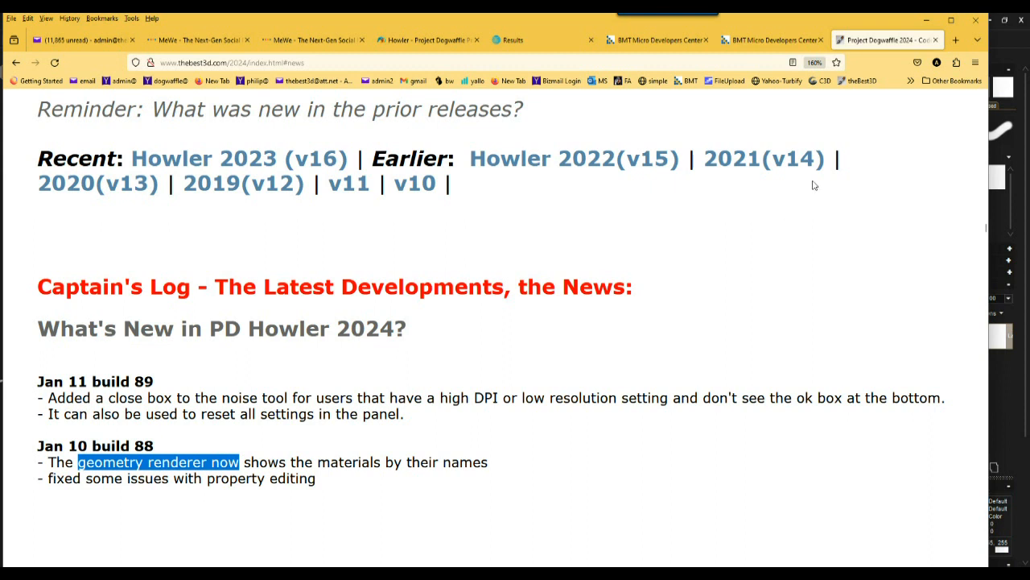
pyautogui.moveTo(734, 298)
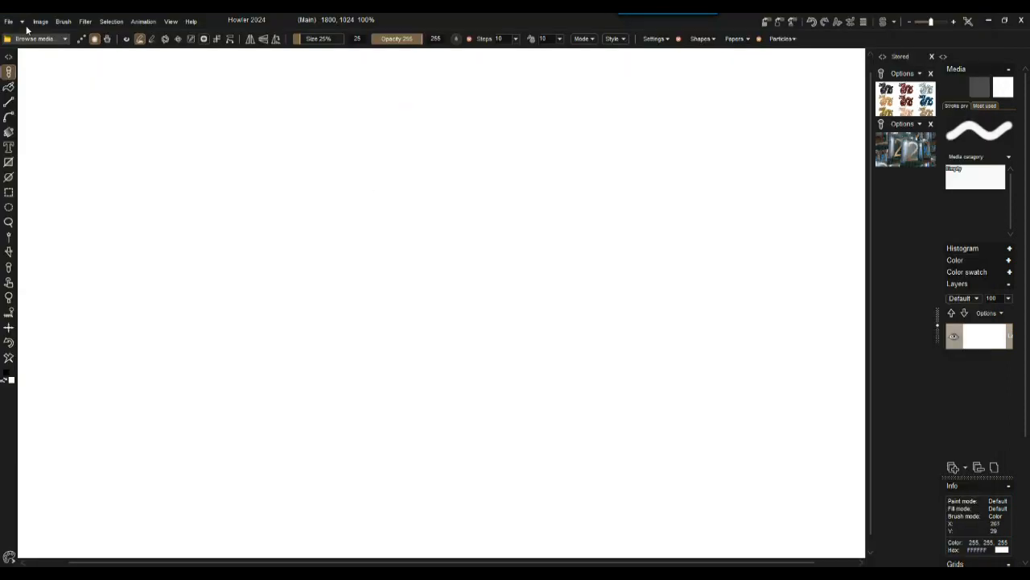
# Step: Open the Filter menu to reach the Render category's Noise tool
pyautogui.click(84, 23)
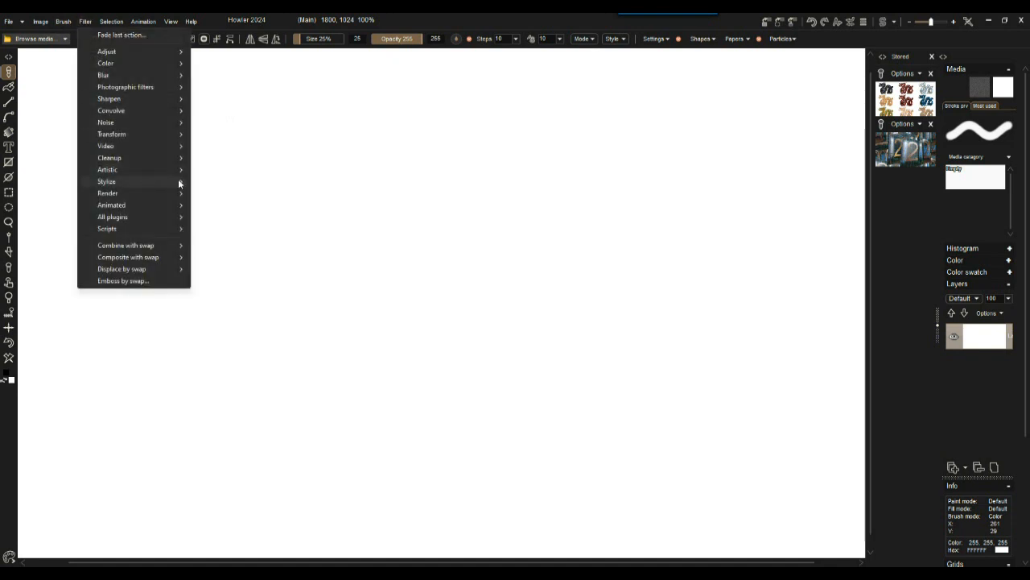
pyautogui.moveTo(106, 123)
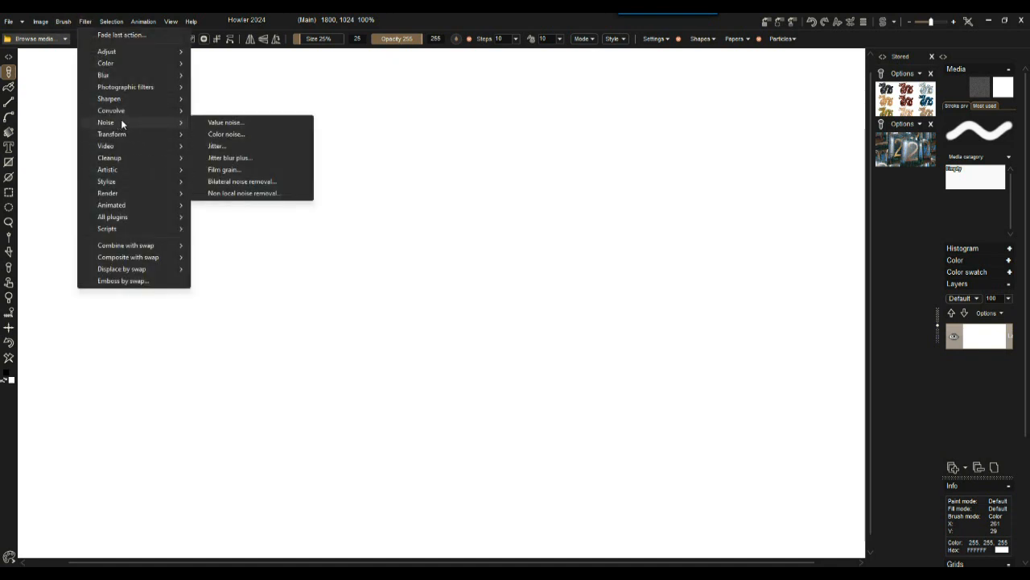
pyautogui.moveTo(111, 204)
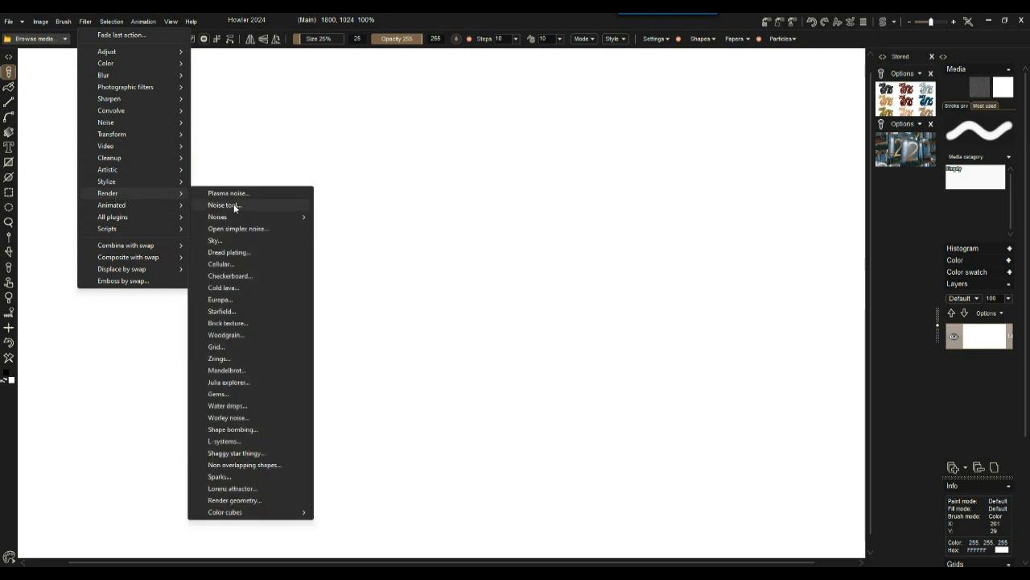
pyautogui.moveTo(261, 248)
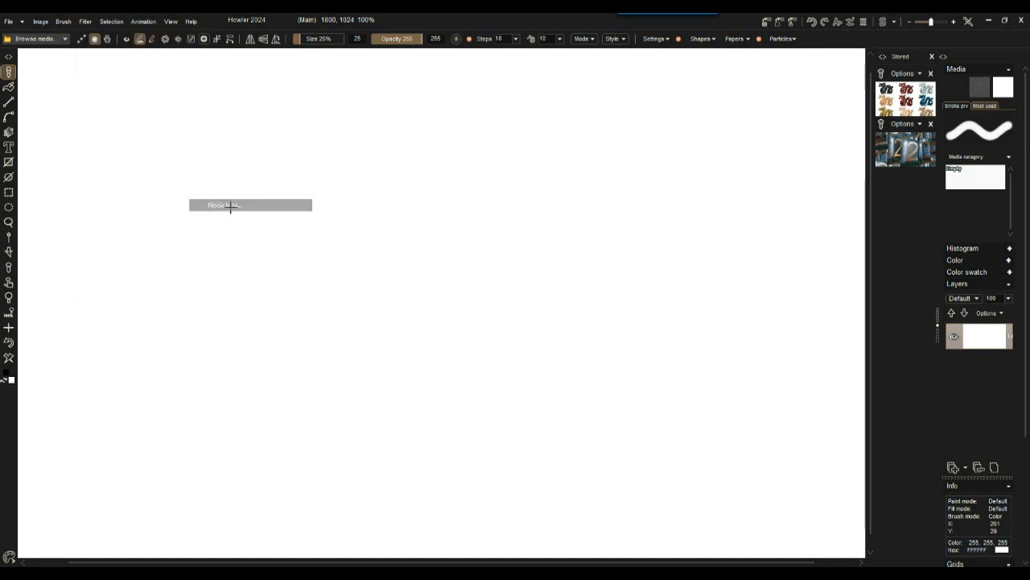
# Step: Render a soft grey noise texture, raising Displacement and Layer noise with Show animated on
pyautogui.click(251, 205)
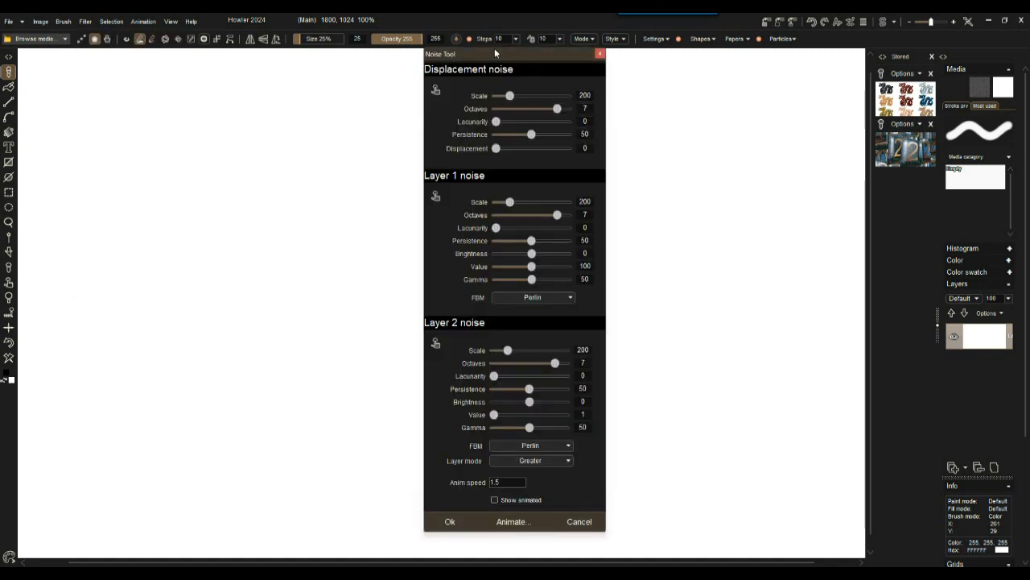
pyautogui.moveTo(495, 53); pyautogui.dragTo(225, 67)
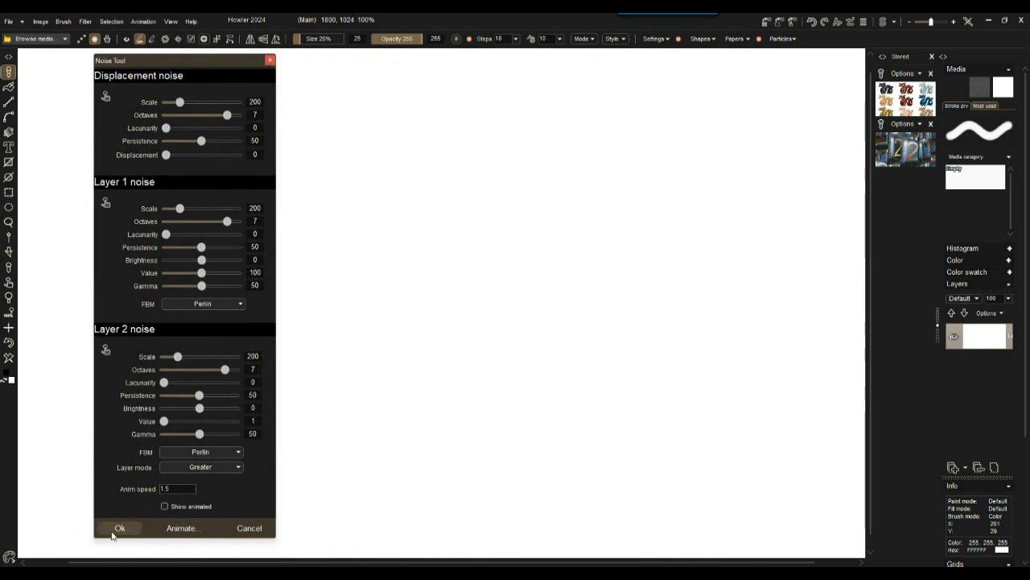
pyautogui.moveTo(293, 531)
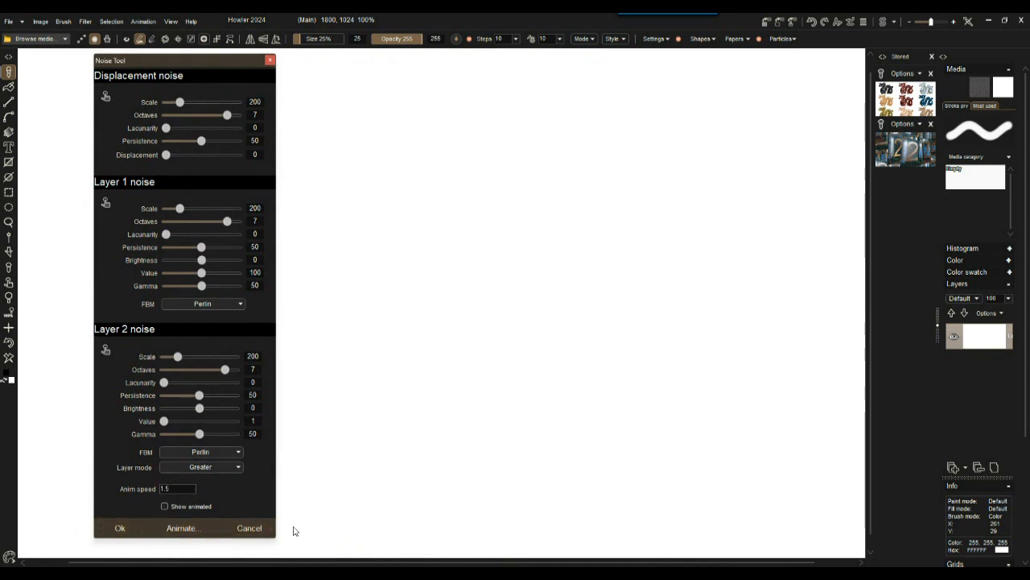
pyautogui.moveTo(192, 66)
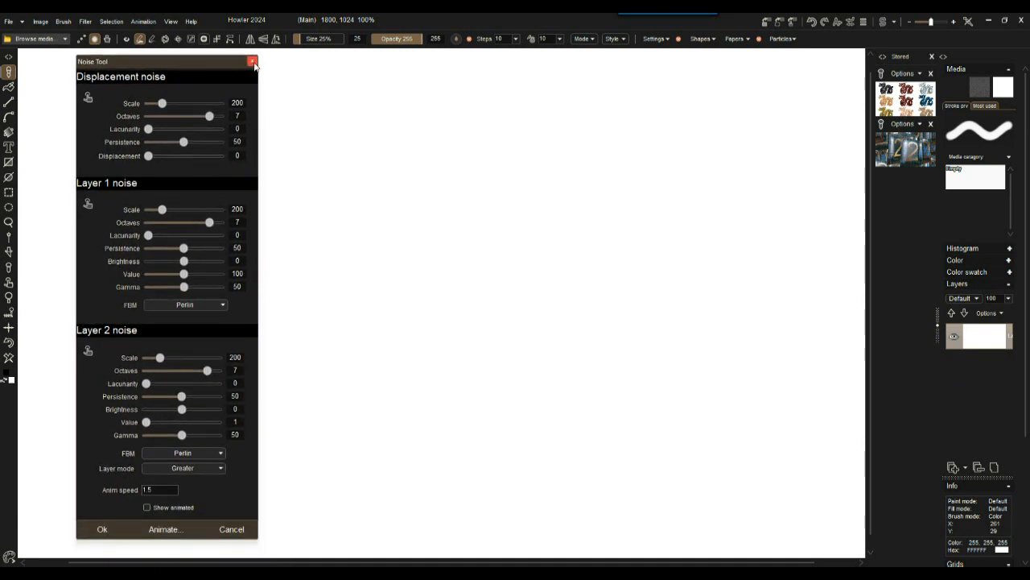
pyautogui.moveTo(251, 61)
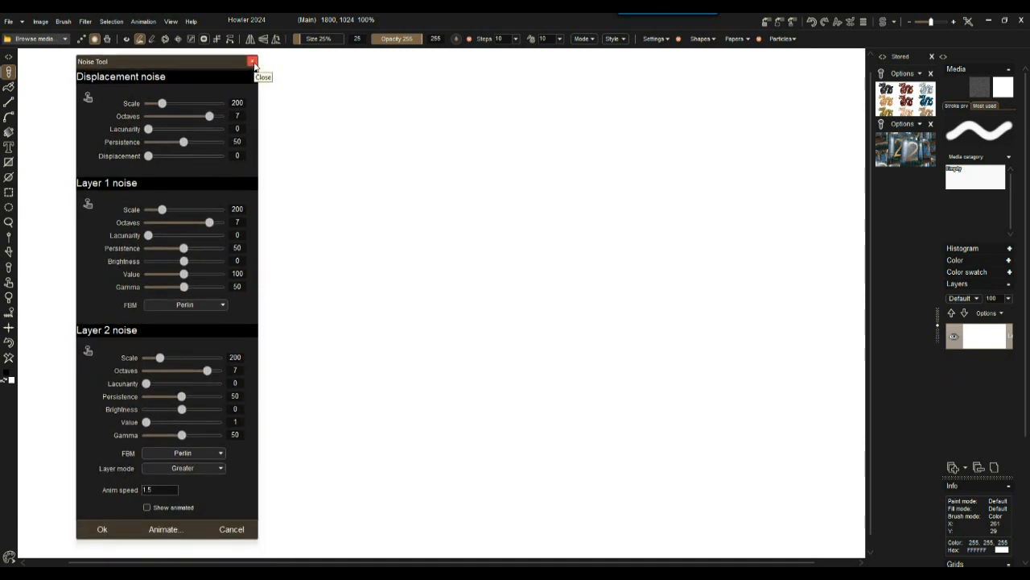
pyautogui.moveTo(161, 103); pyautogui.dragTo(206, 103)
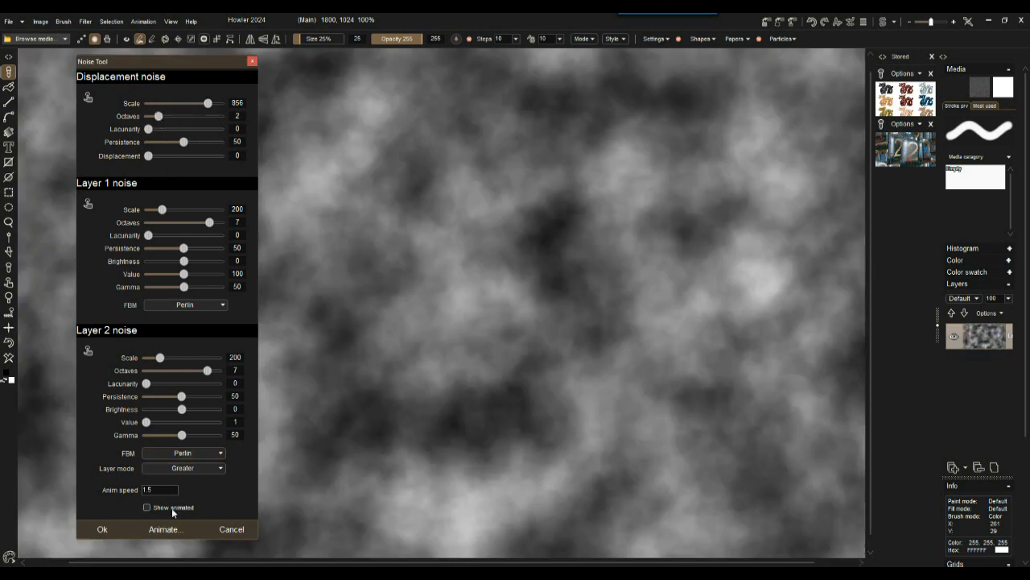
pyautogui.click(148, 507)
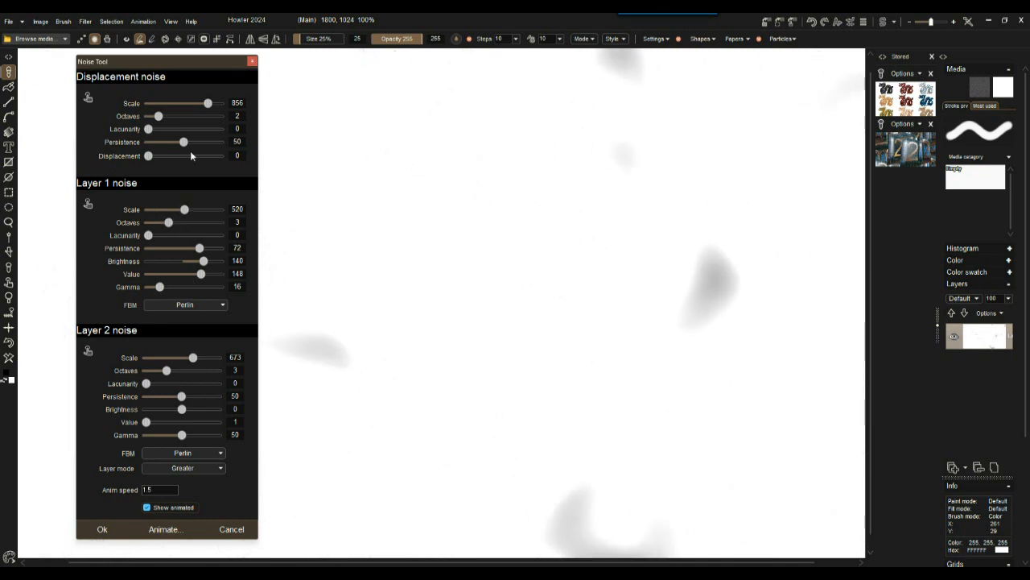
pyautogui.moveTo(148, 155); pyautogui.dragTo(198, 155)
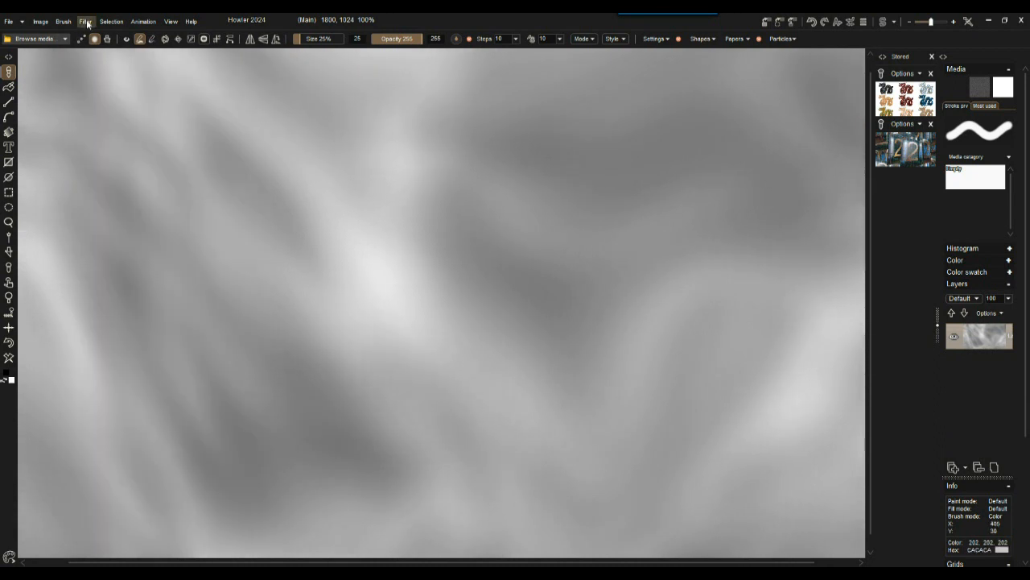
# Step: Run the Noise tool again with default settings to fill the canvas with grey clouds
pyautogui.click(84, 21)
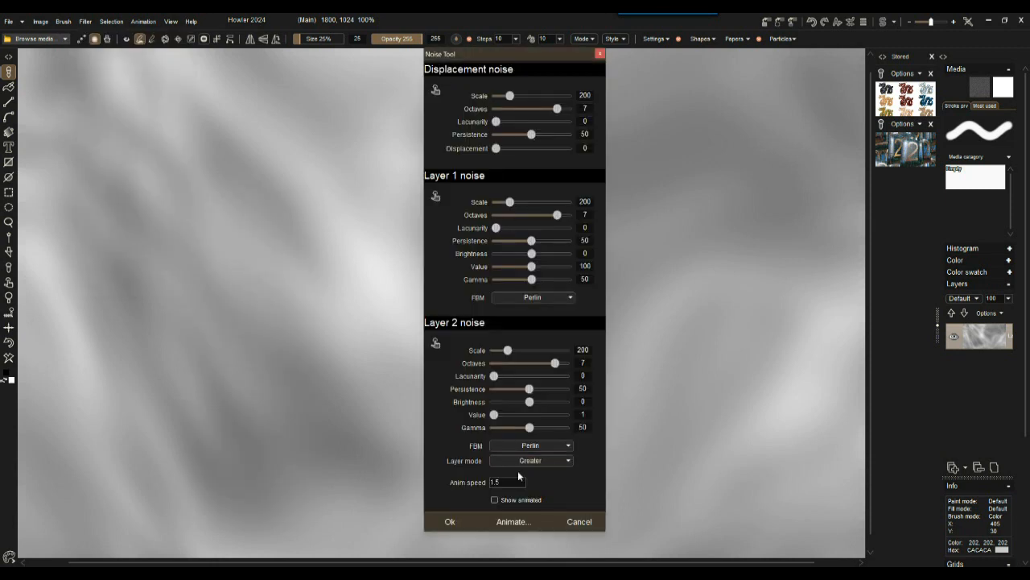
pyautogui.click(496, 499)
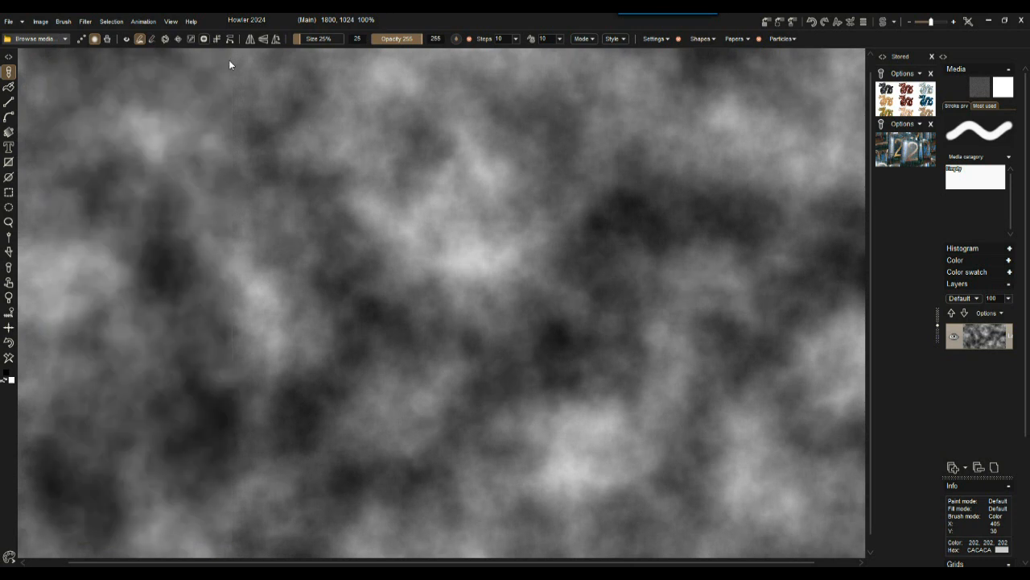
pyautogui.moveTo(479, 225)
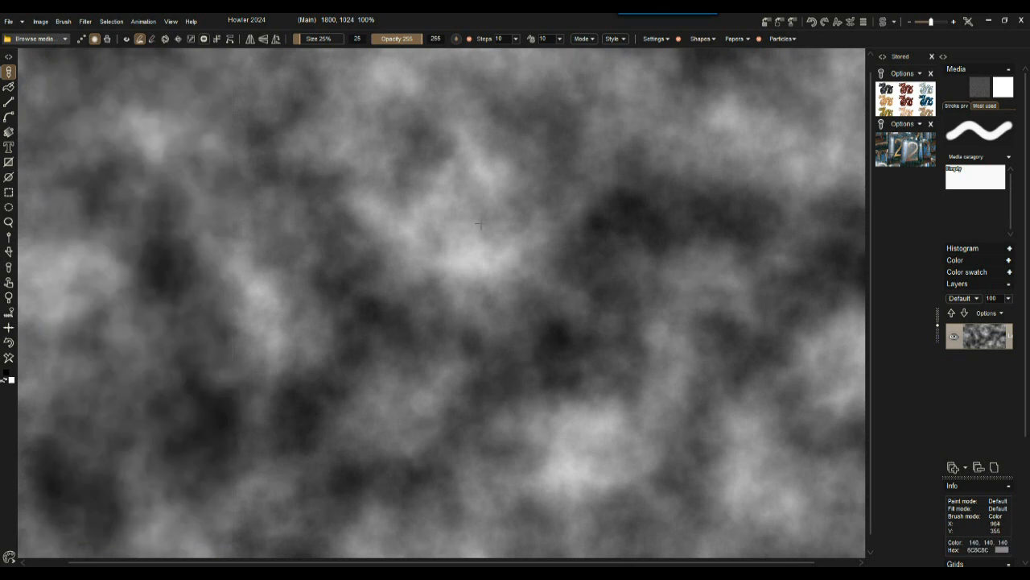
# Step: Start Render geometry and browse the Geometry folder tree, skipping past Foliage
pyautogui.click(83, 23)
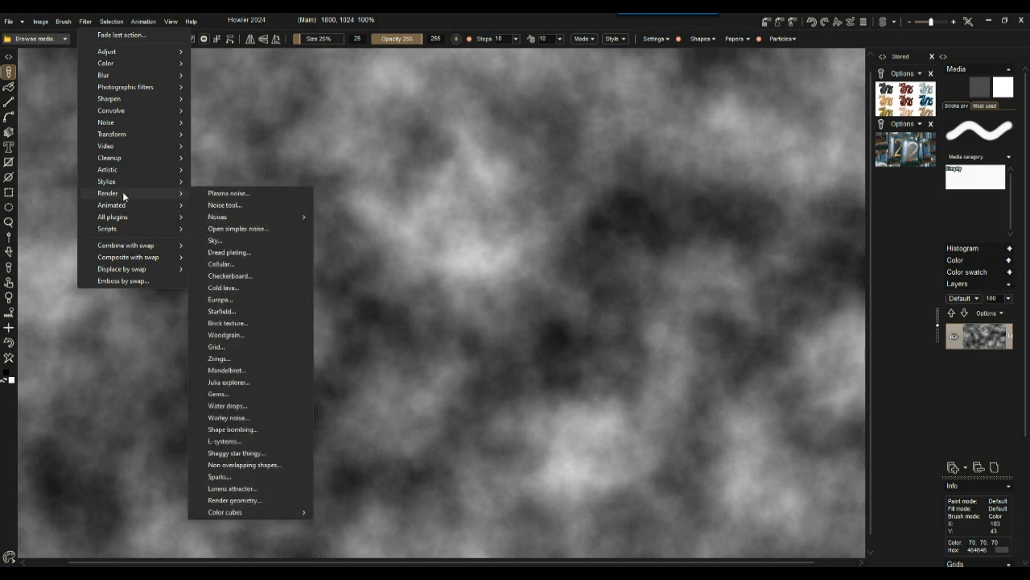
pyautogui.moveTo(113, 228)
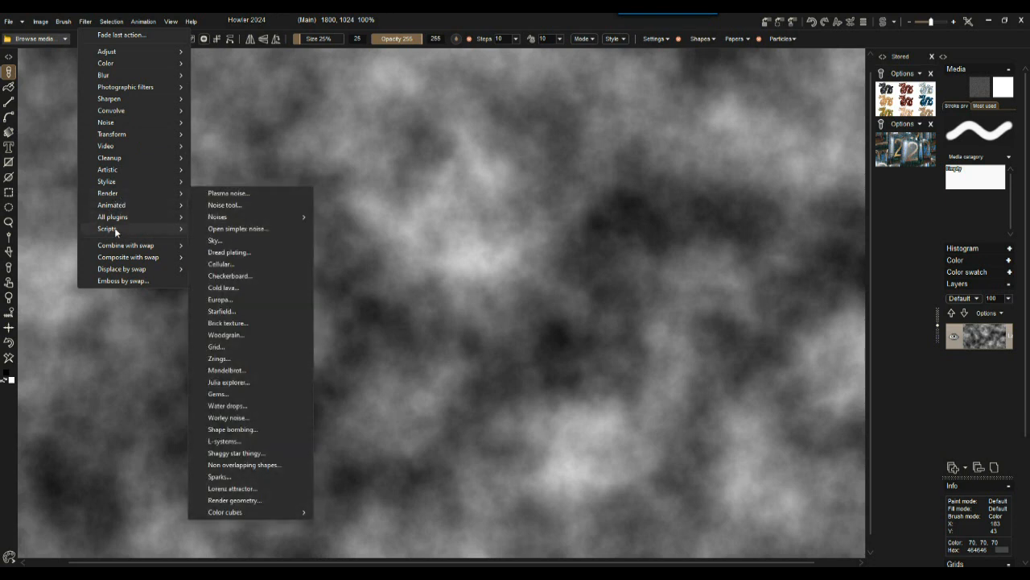
pyautogui.moveTo(281, 470)
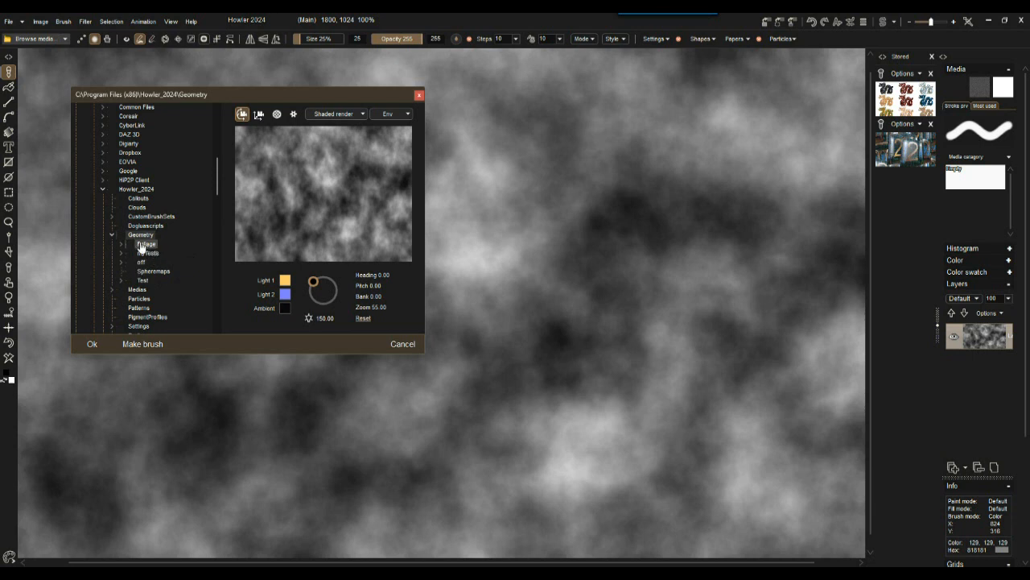
pyautogui.click(145, 243)
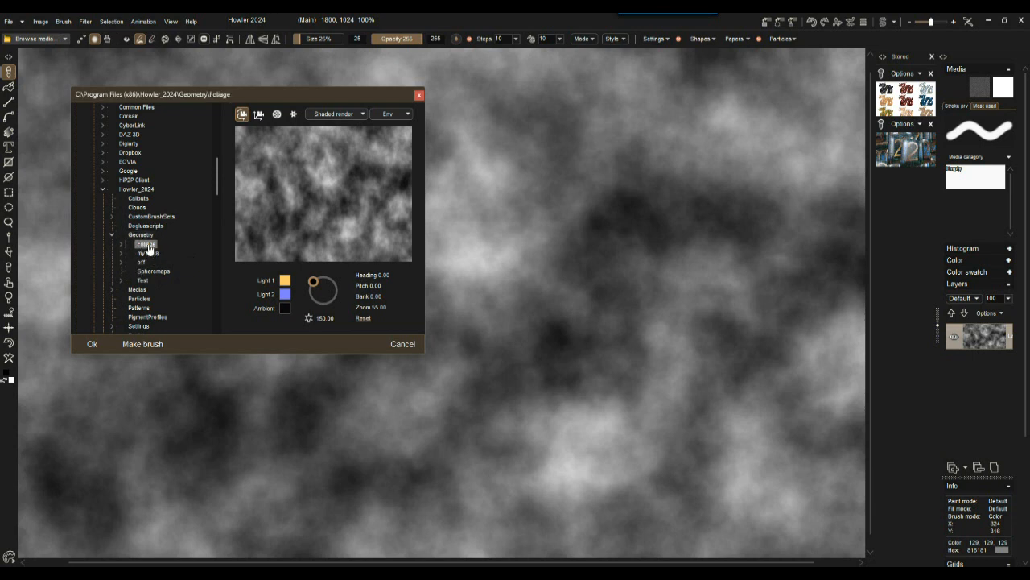
pyautogui.click(142, 280)
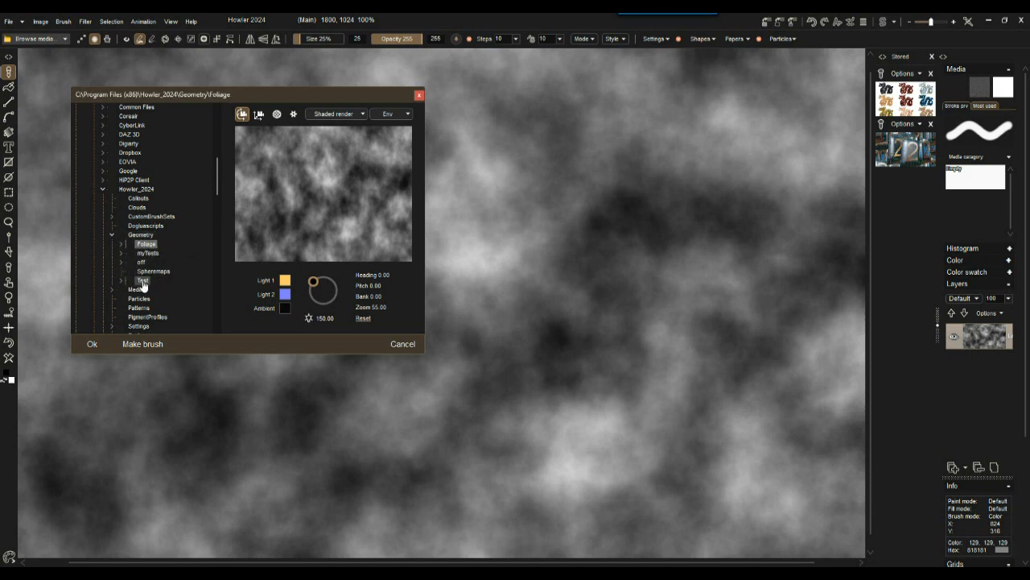
pyautogui.click(142, 280)
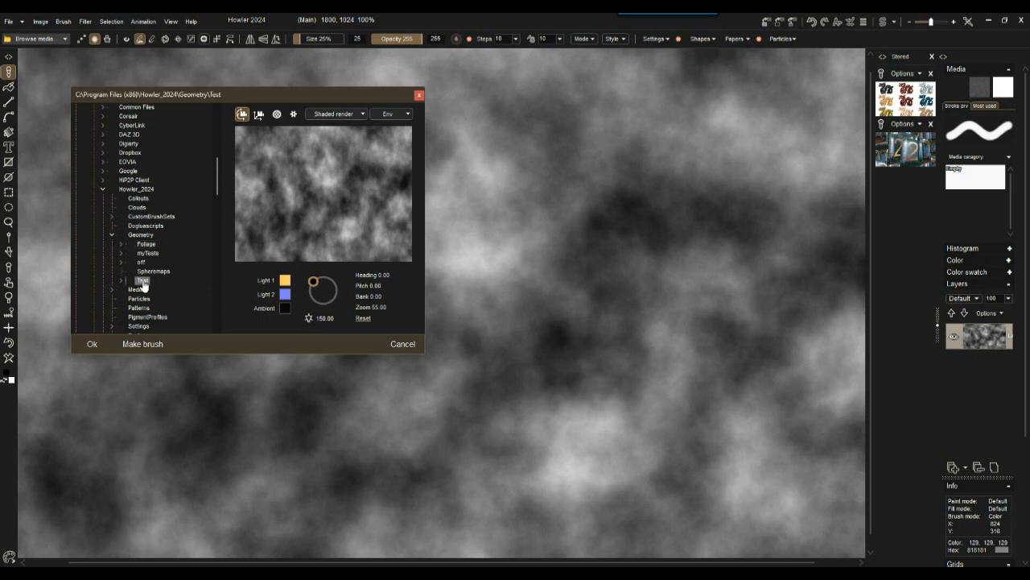
# Step: Load dragon.obj from the 3D model files folder into the geometry renderer
pyautogui.click(122, 280)
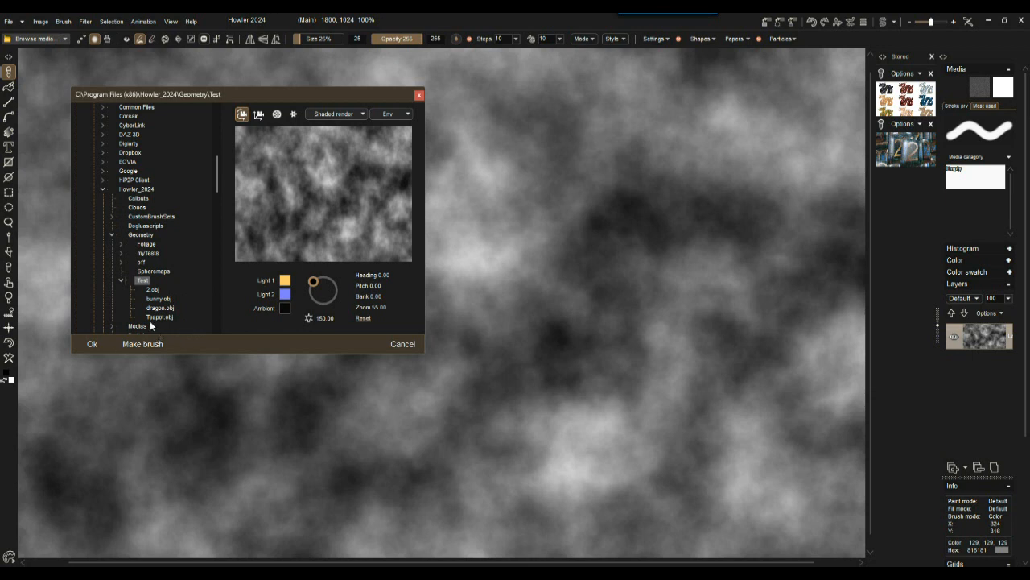
pyautogui.click(160, 308)
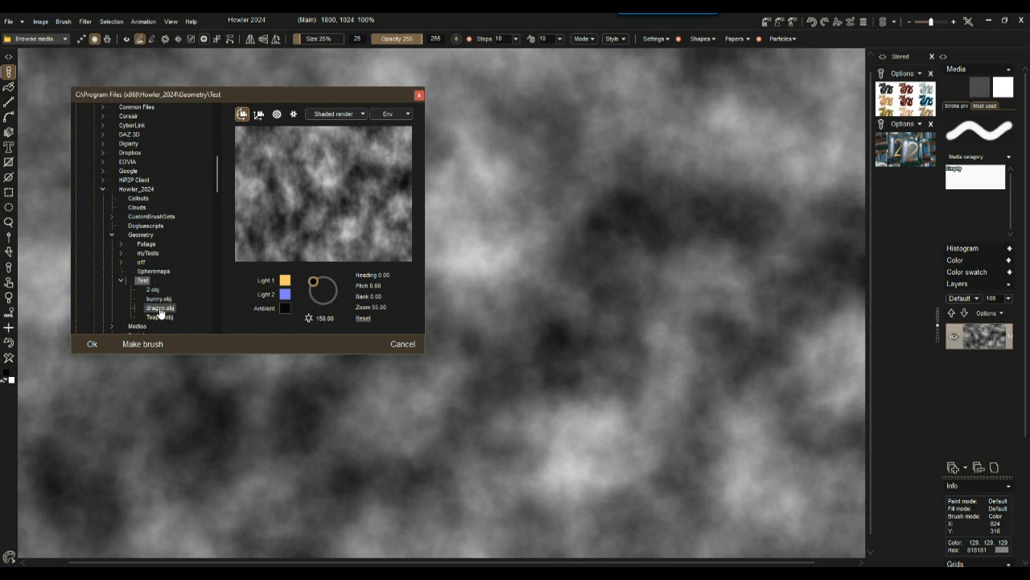
pyautogui.click(158, 307)
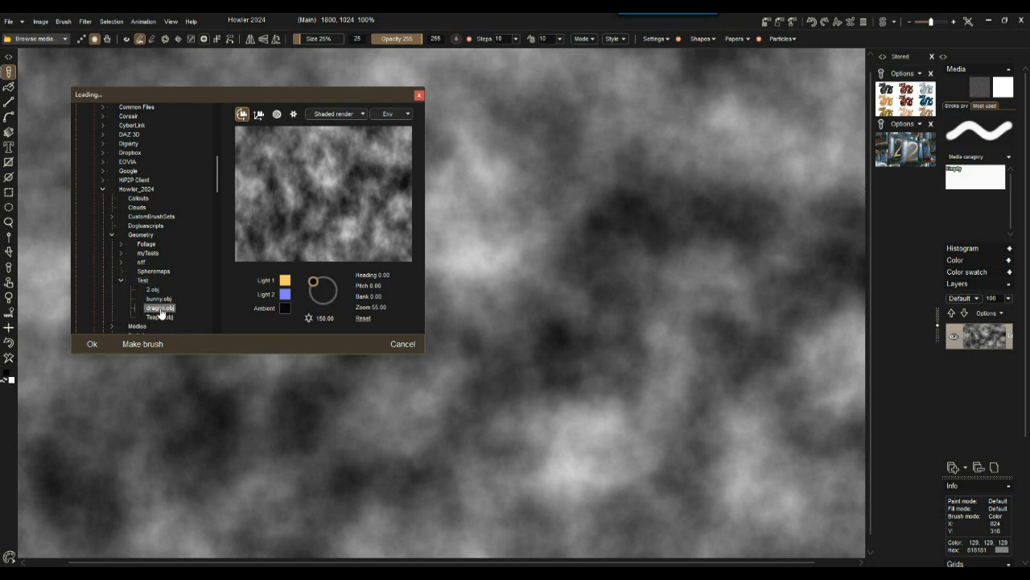
# Step: Render the loaded dragon model as glossy bronze over the cloud background
pyautogui.click(159, 308)
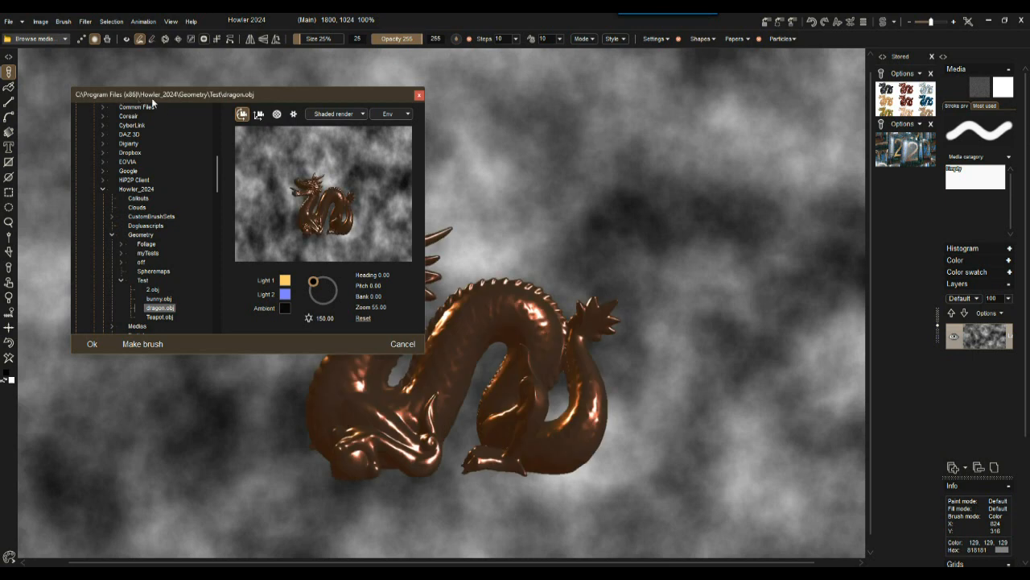
pyautogui.moveTo(151, 98)
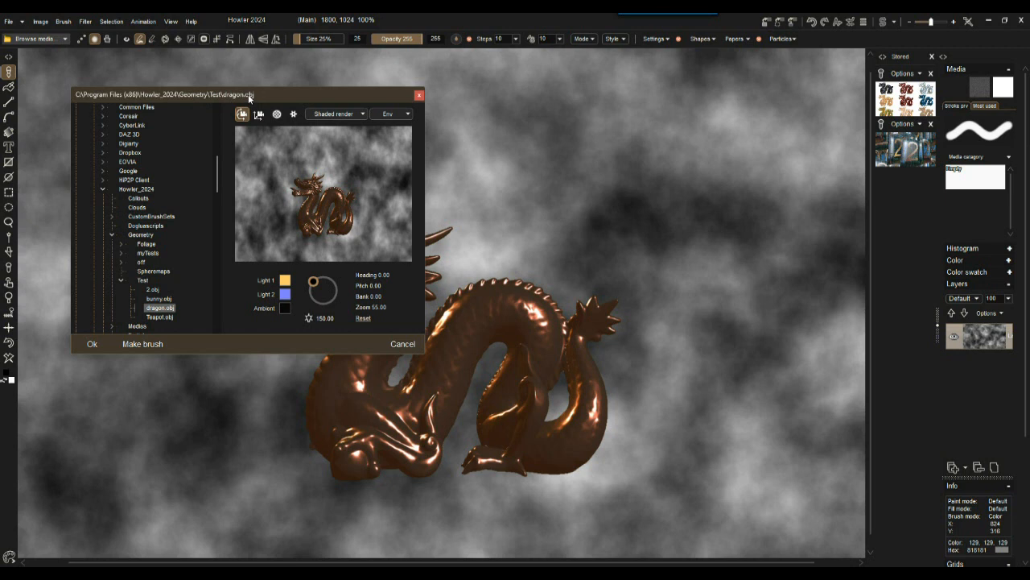
pyautogui.moveTo(341, 205)
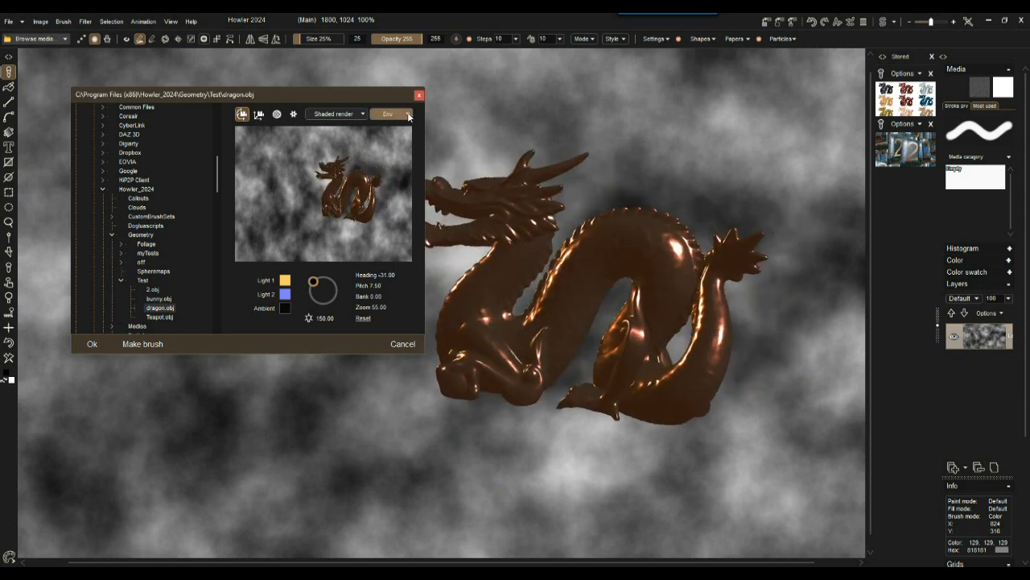
# Step: Apply the cloud environment map and rotate the dragon to face the viewer
pyautogui.click(409, 113)
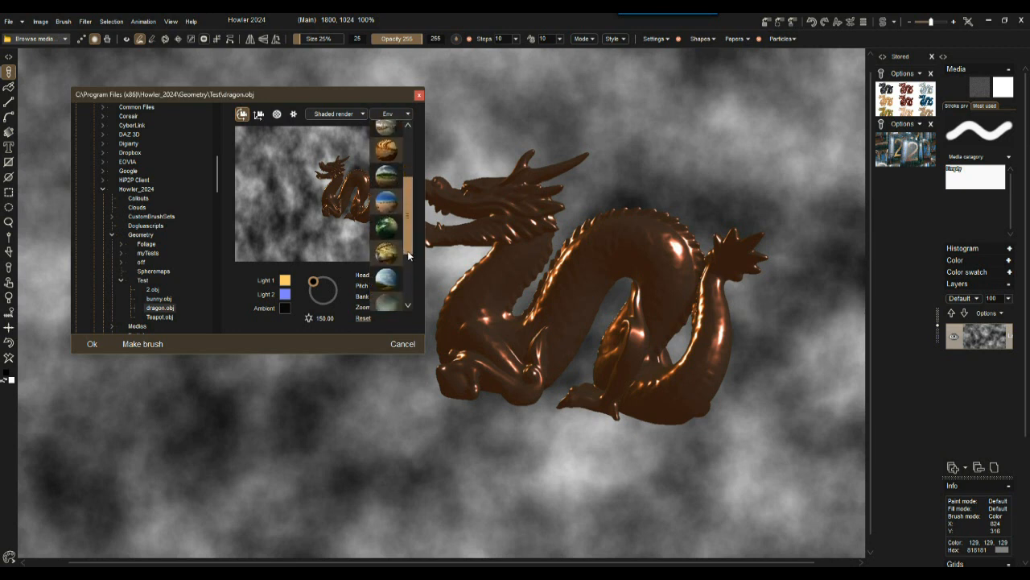
pyautogui.scroll(3)
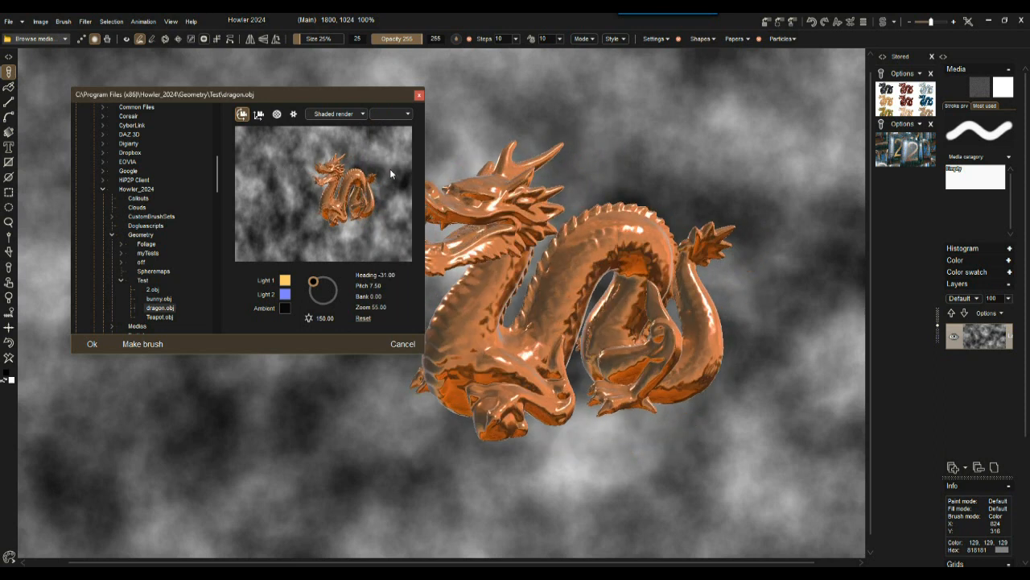
pyautogui.moveTo(390, 174); pyautogui.dragTo(363, 209)
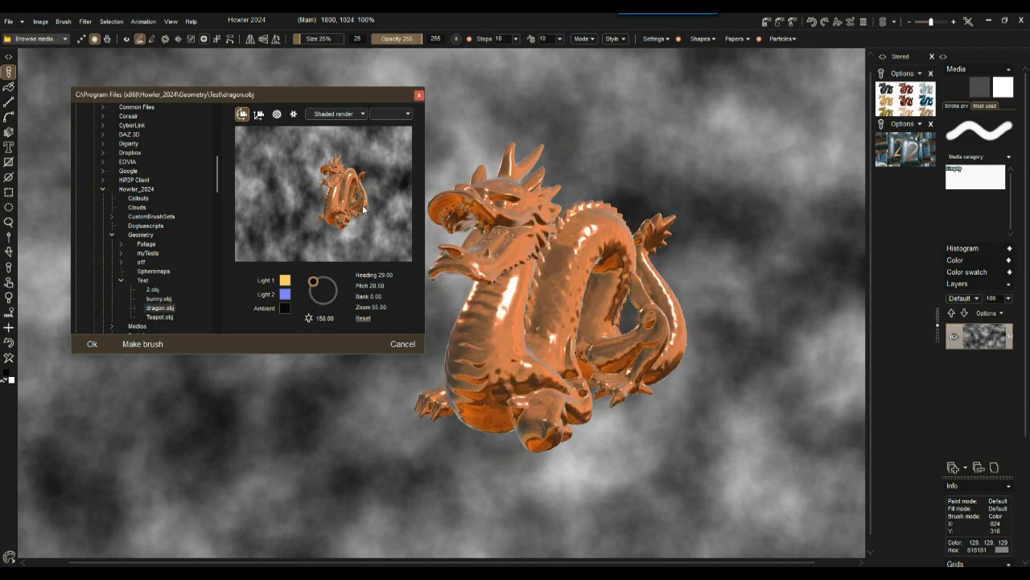
pyautogui.moveTo(362, 210); pyautogui.dragTo(287, 203)
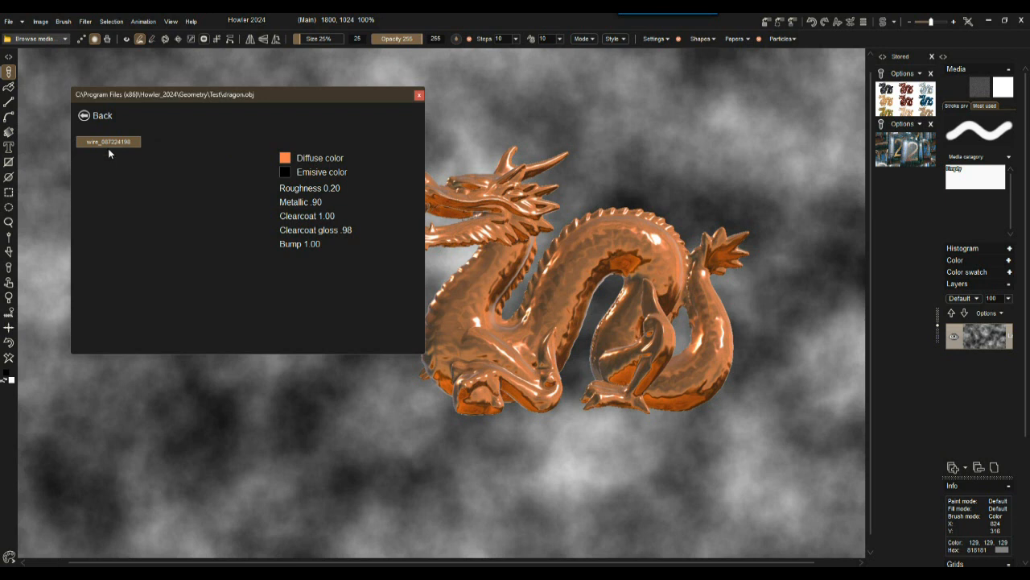
pyautogui.moveTo(122, 158)
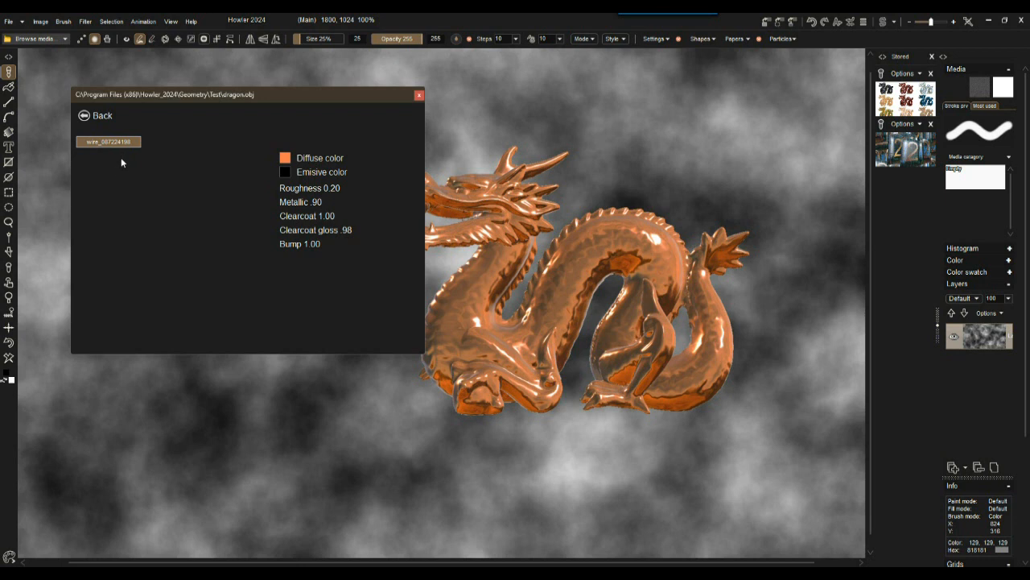
pyautogui.moveTo(103, 166)
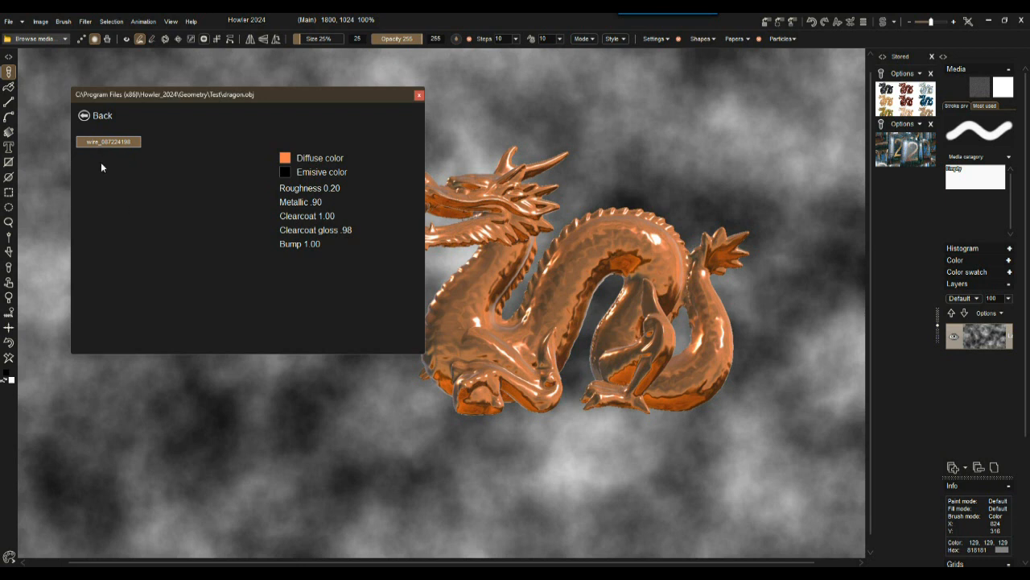
pyautogui.moveTo(109, 142)
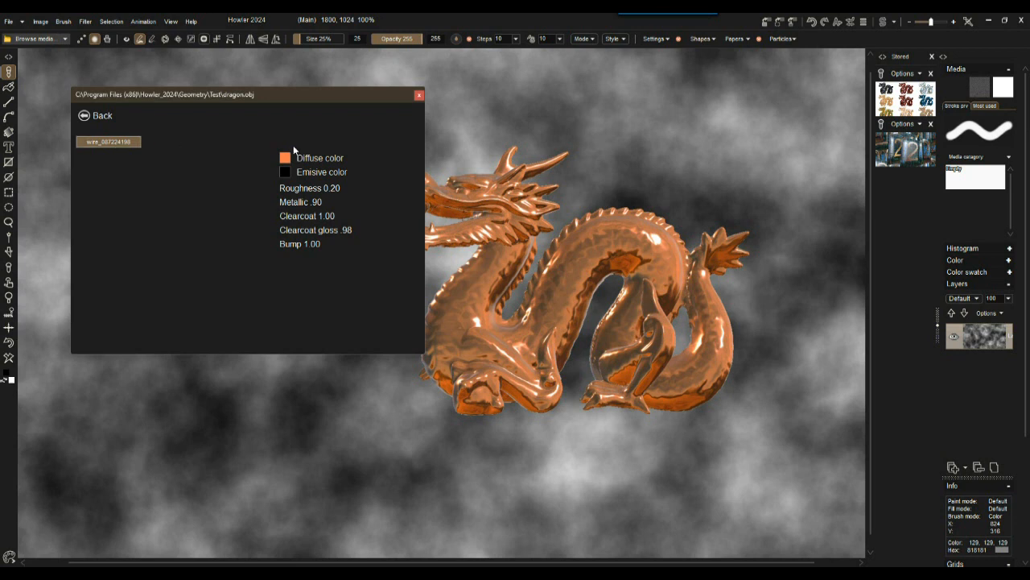
pyautogui.moveTo(300, 169)
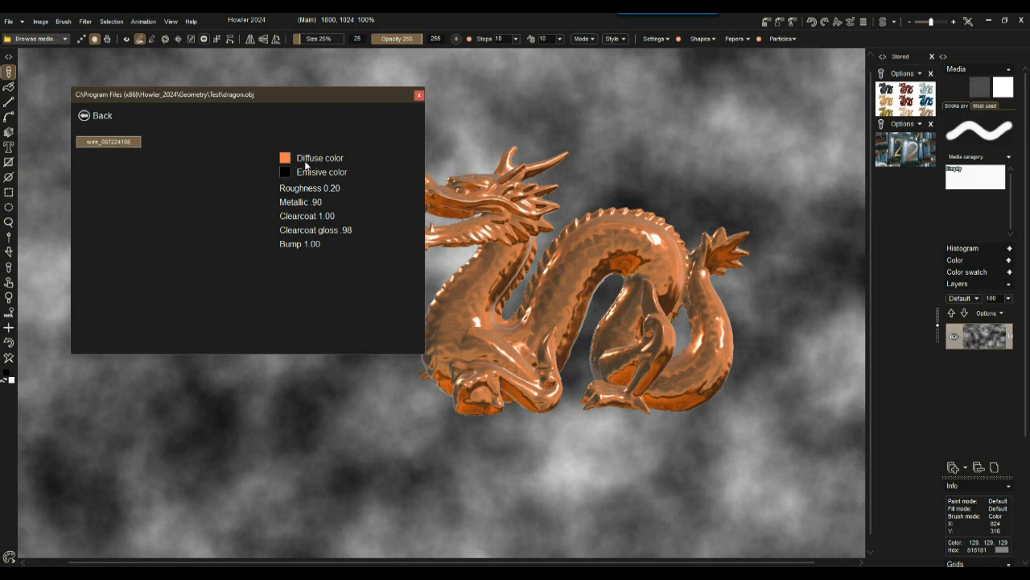
pyautogui.moveTo(155, 225)
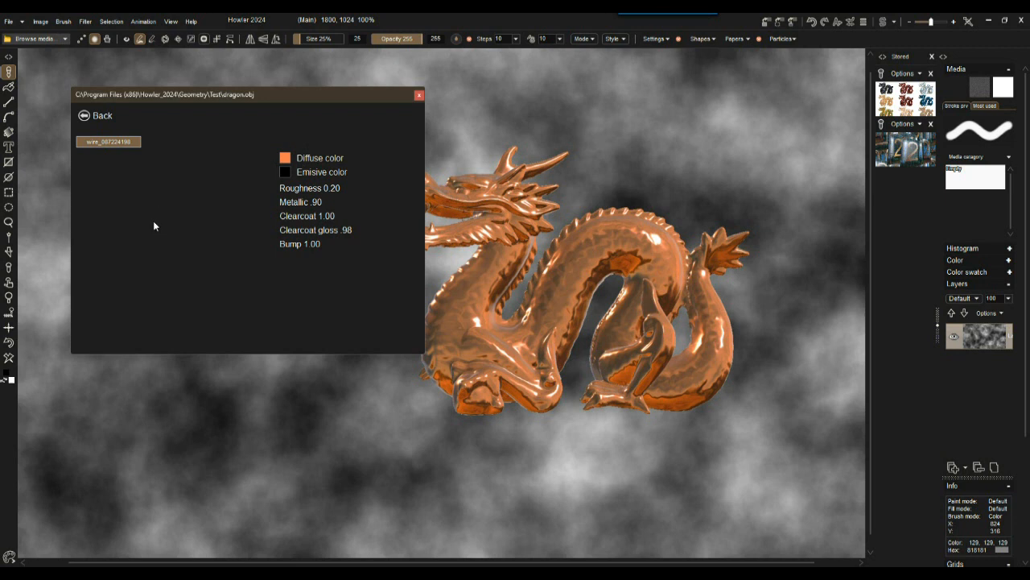
pyautogui.moveTo(160, 232)
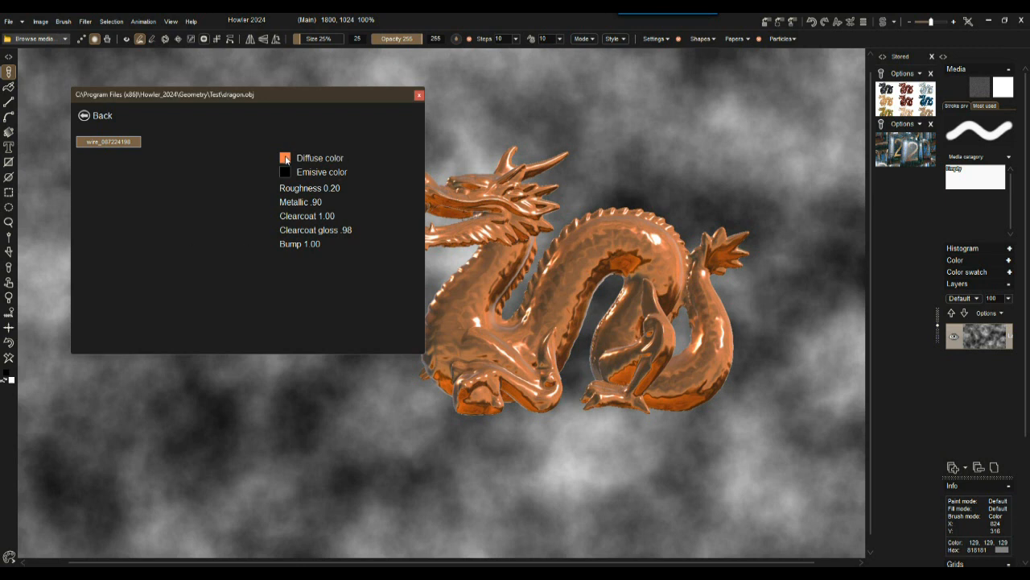
# Step: Change the dragon's Diffuse colour to a golden brown for a glossy gold look
pyautogui.click(285, 158)
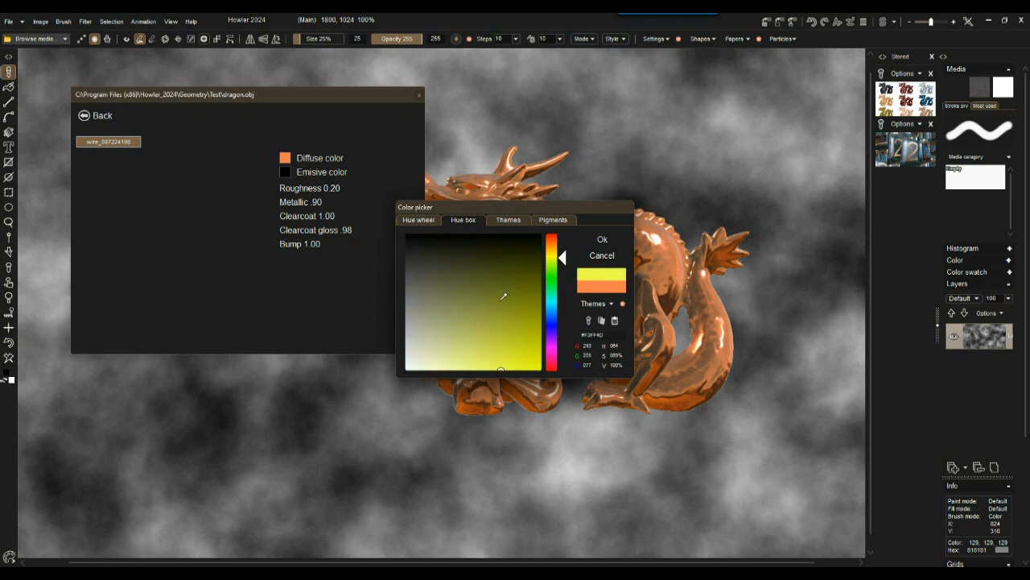
pyautogui.click(441, 325)
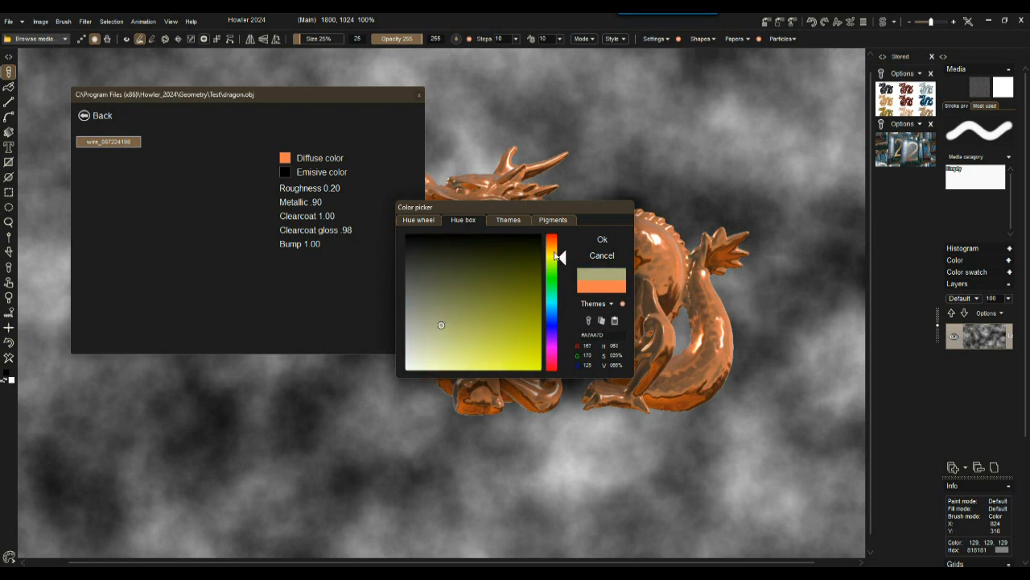
pyautogui.click(602, 238)
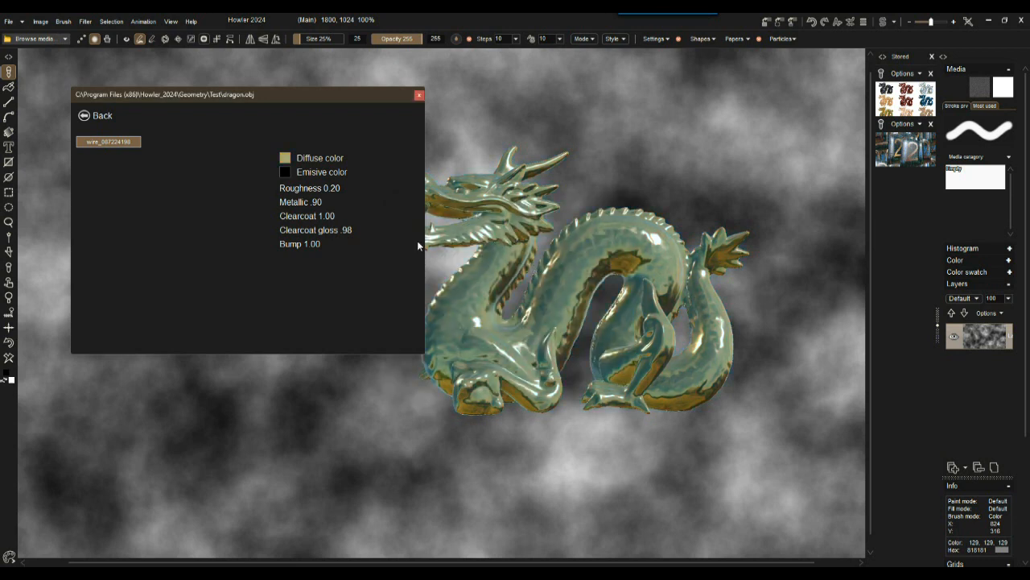
pyautogui.click(285, 158)
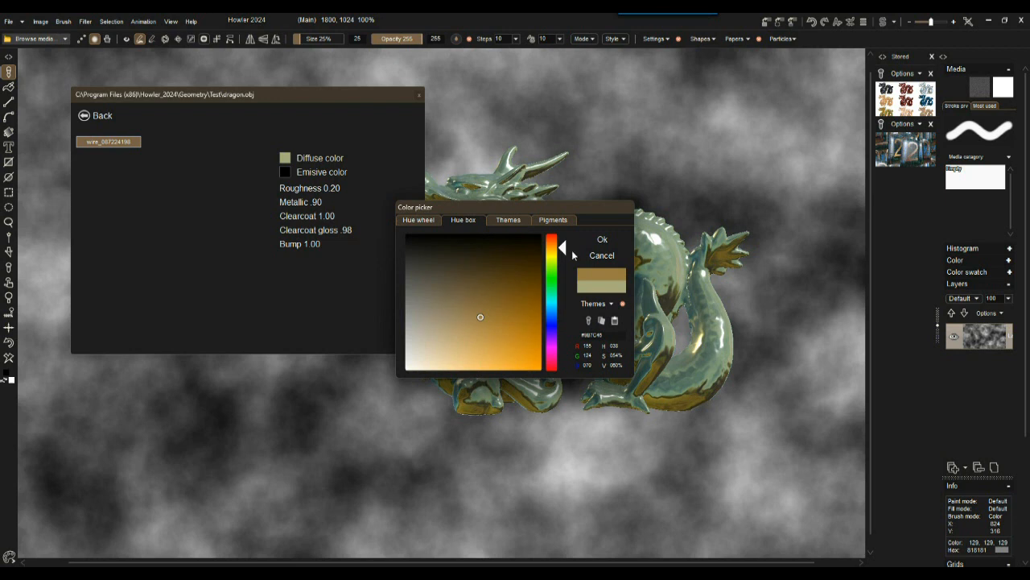
pyautogui.click(602, 238)
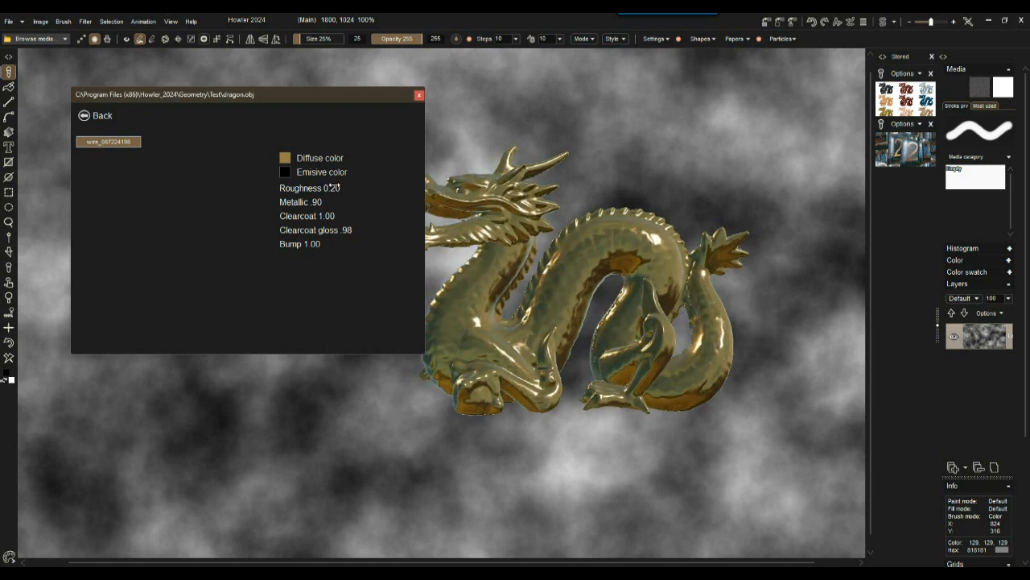
# Step: Set the material to Metallic 1.00 and Roughness near 0 for polished gold
pyautogui.click(309, 187)
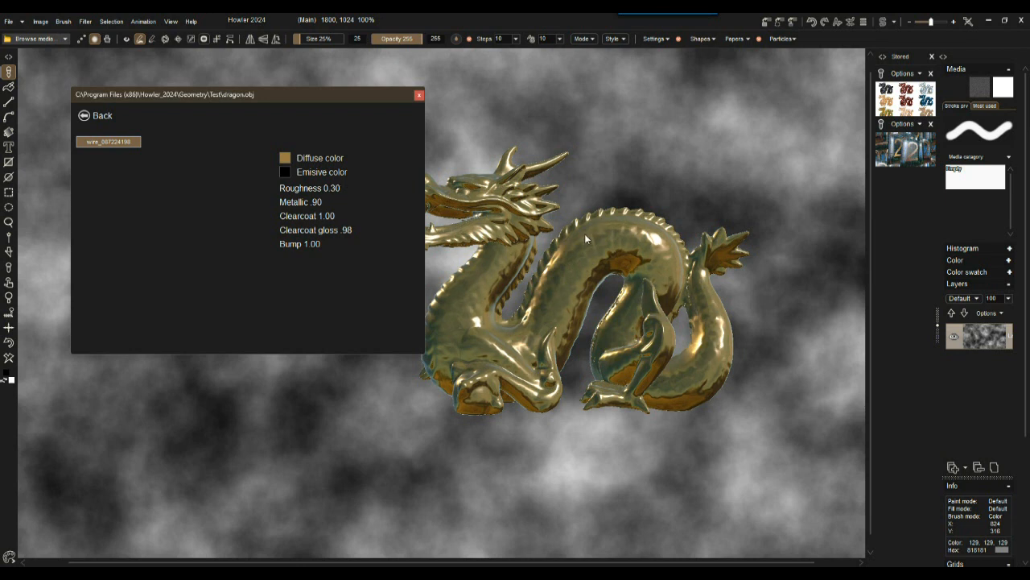
pyautogui.moveTo(593, 258)
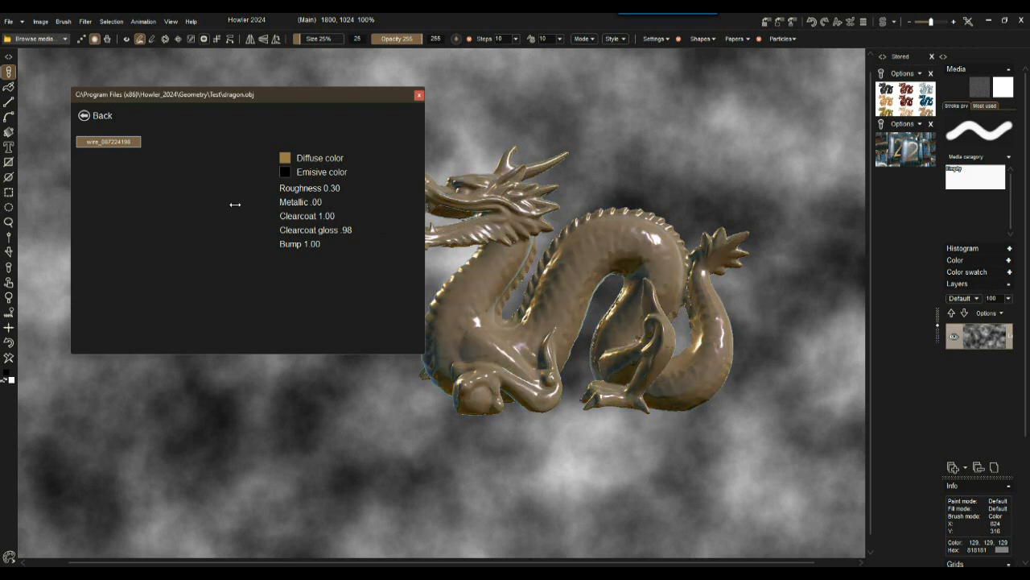
pyautogui.moveTo(235, 203); pyautogui.dragTo(372, 203)
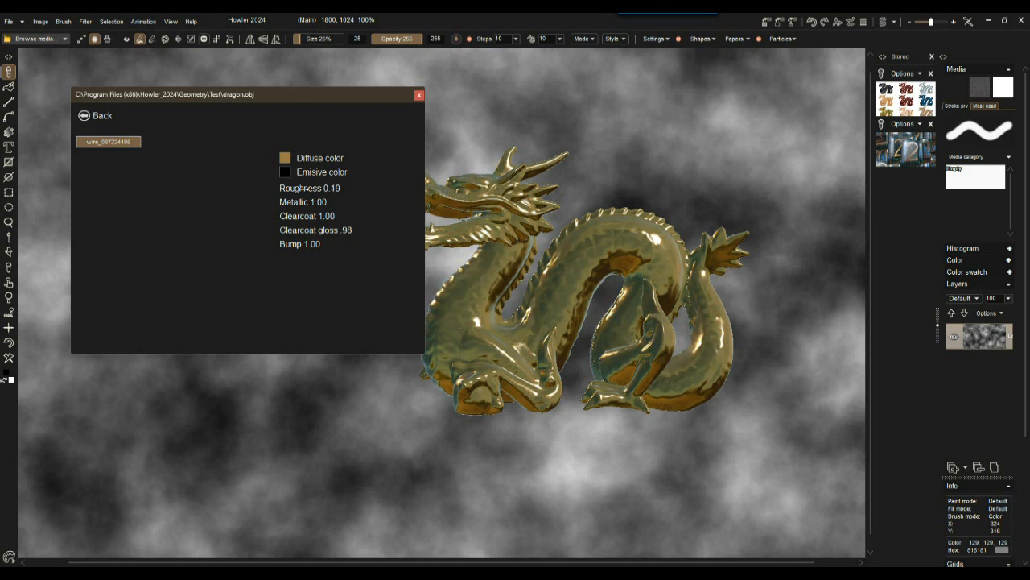
pyautogui.click(309, 187)
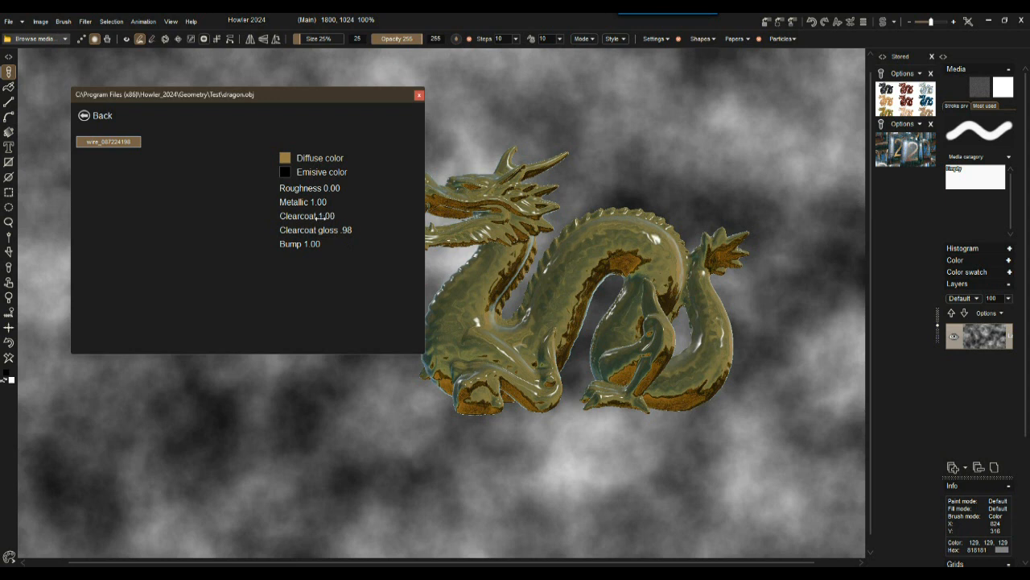
# Step: Lower clearcoat gloss to .03 and bring clearcoat to .13 for a duller olive-gold finish
pyautogui.moveTo(338, 228); pyautogui.dragTo(298, 229)
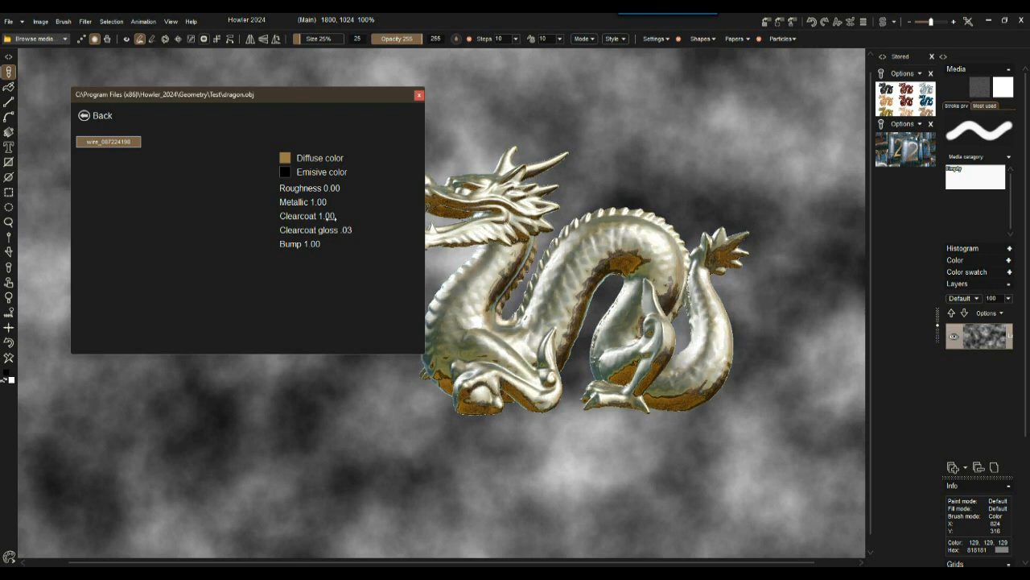
pyautogui.moveTo(322, 216); pyautogui.dragTo(185, 222)
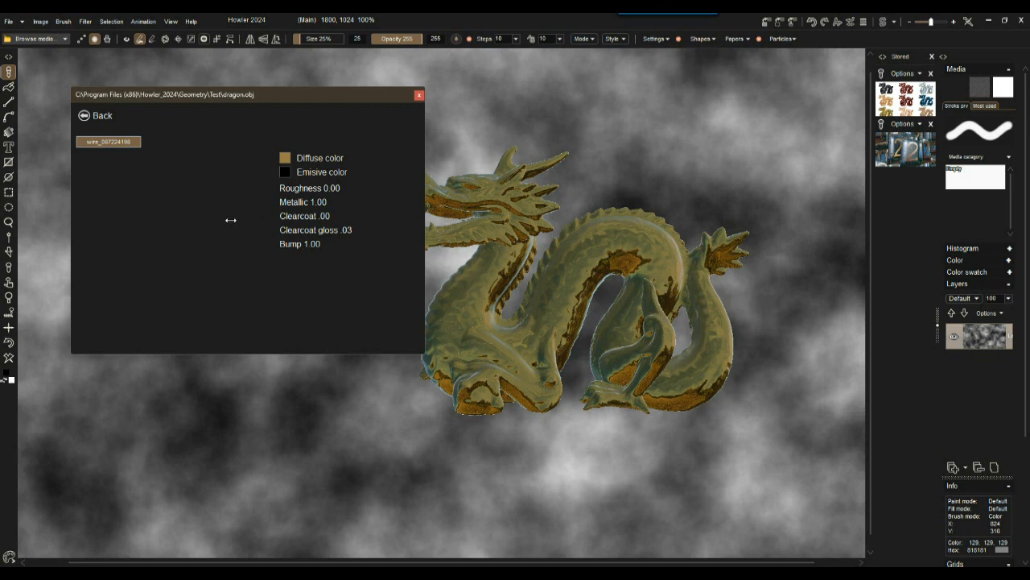
pyautogui.click(304, 216)
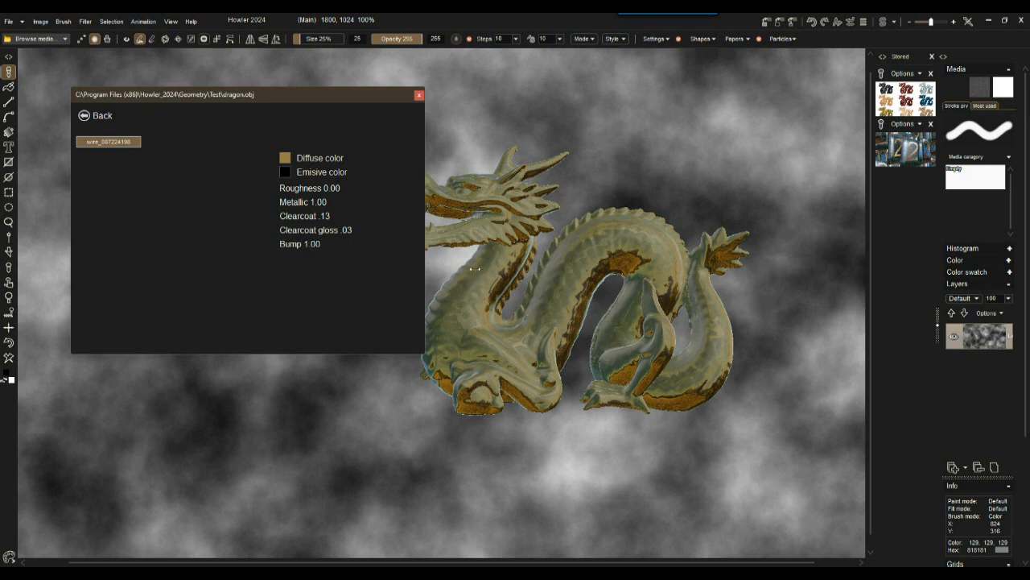
pyautogui.moveTo(596, 327)
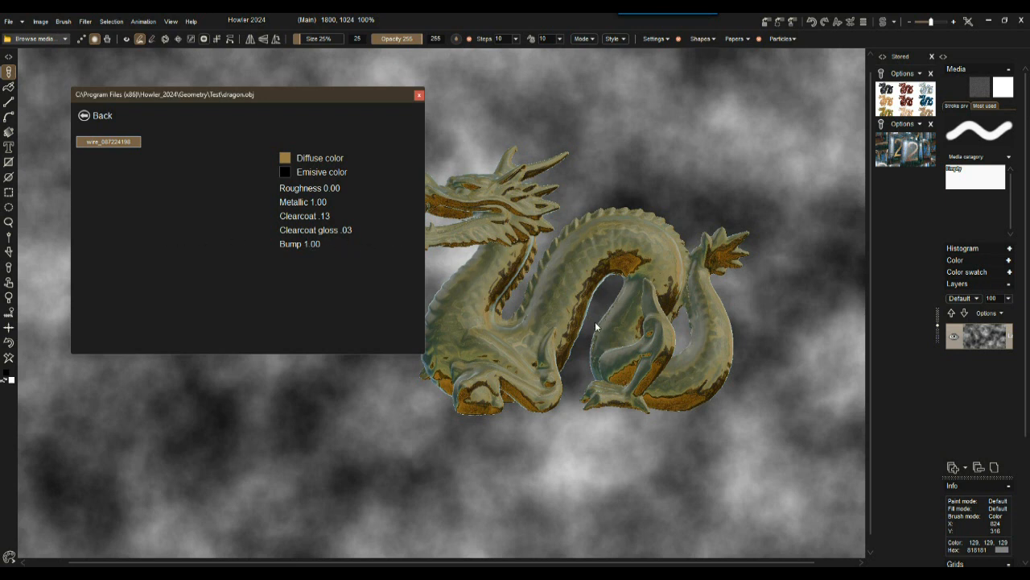
pyautogui.moveTo(135, 157)
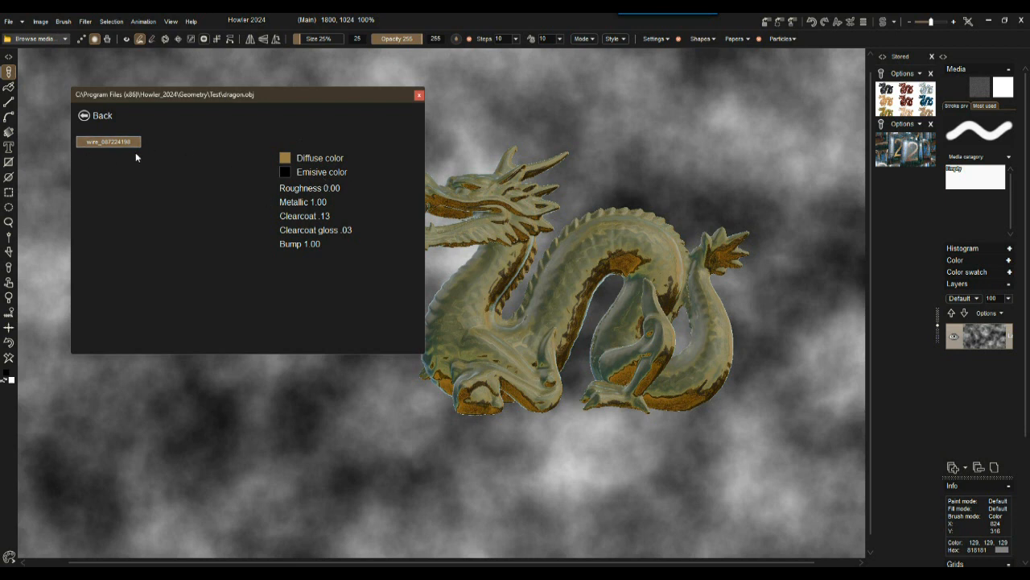
pyautogui.moveTo(134, 164)
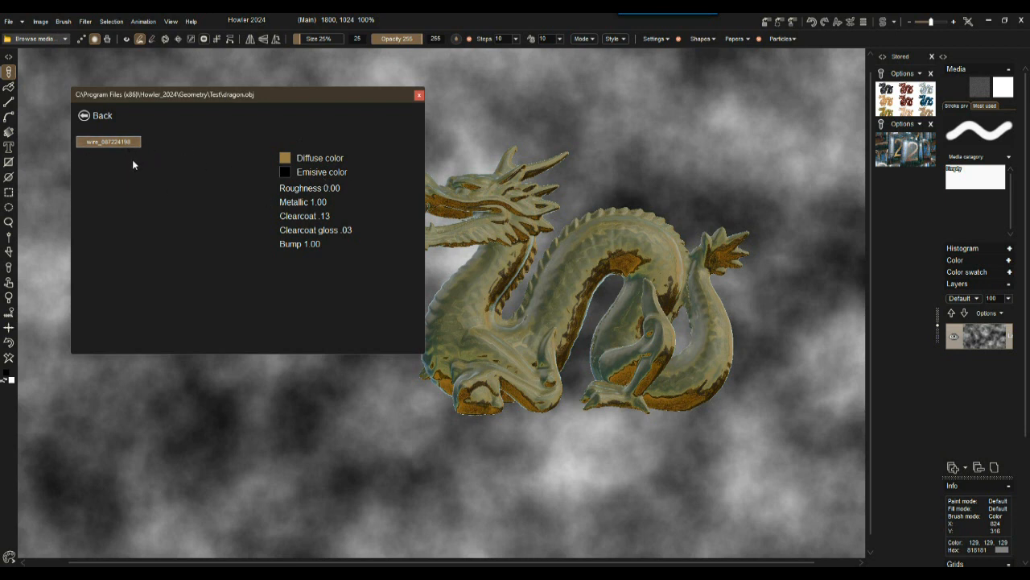
pyautogui.moveTo(296, 256)
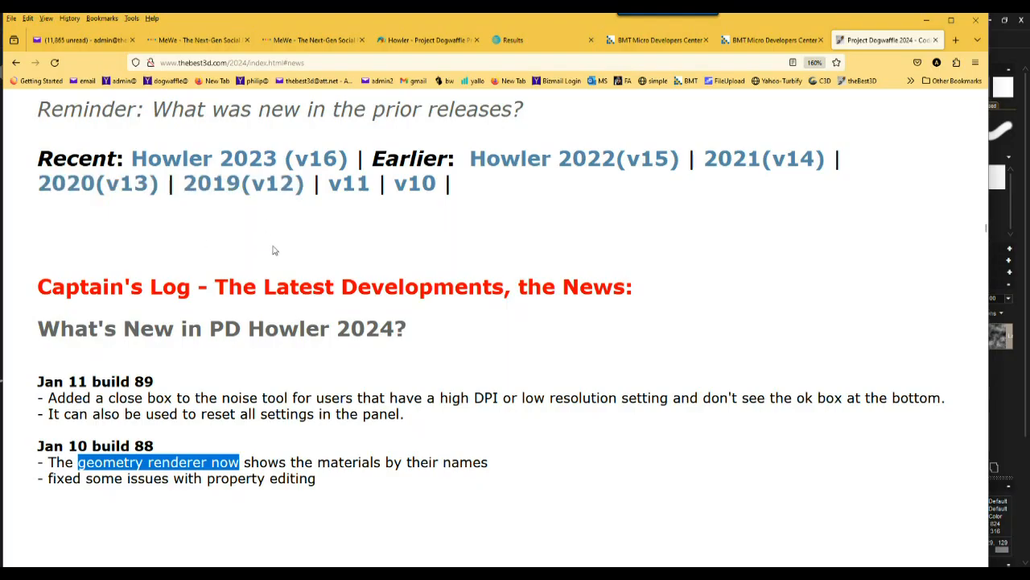
# Step: Jump to the 'Welcome to the Road to PBR!' section of the Howler 2024 page
pyautogui.scroll(-3)
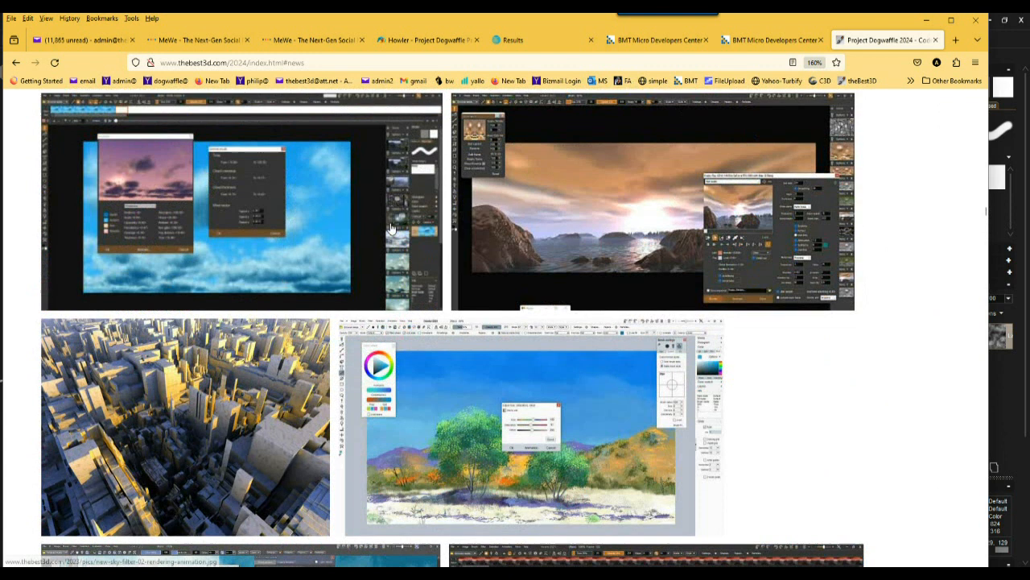
pyautogui.scroll(3)
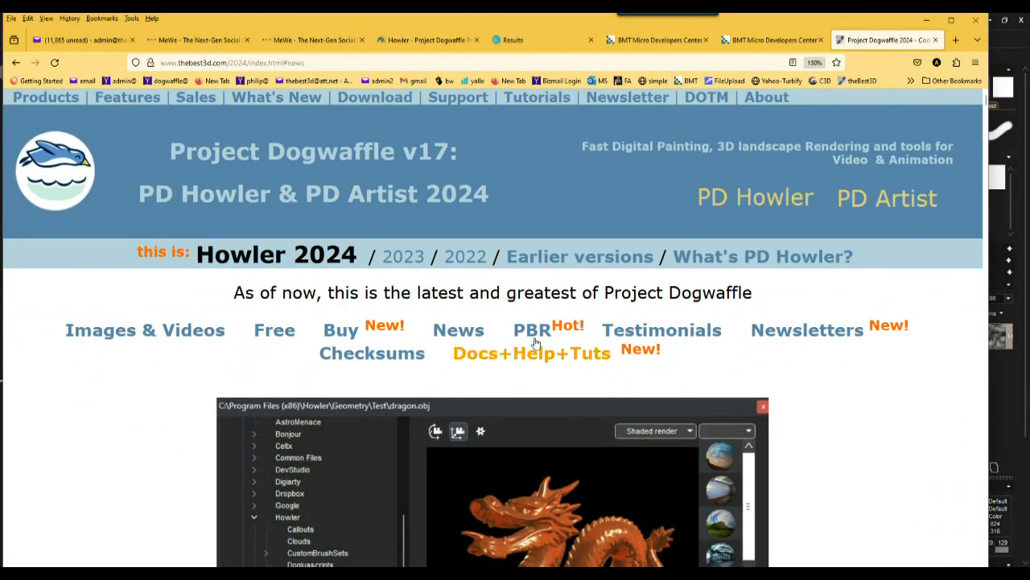
pyautogui.click(531, 328)
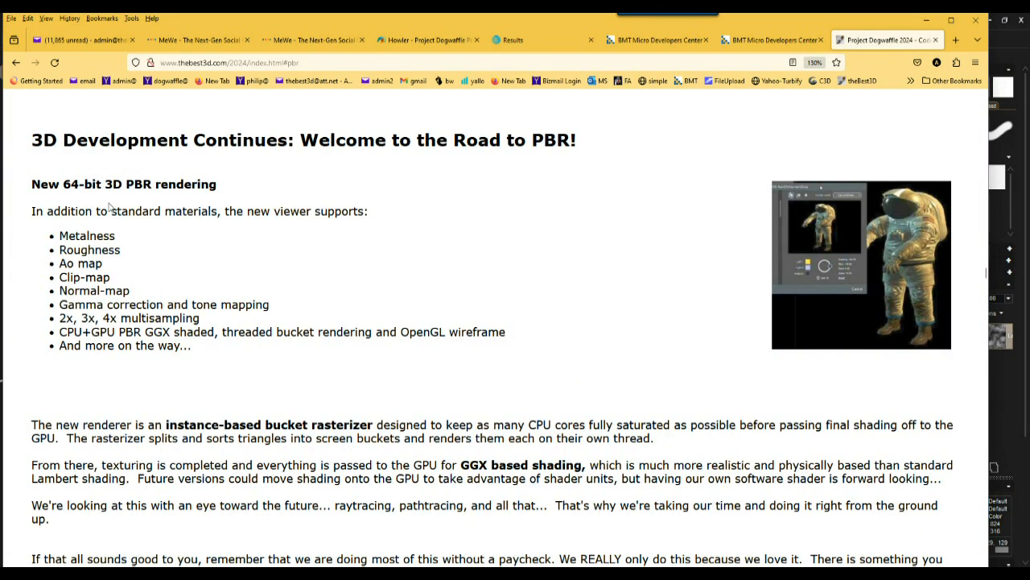
# Step: Highlight the PBR feature list, clear it, and bring up the Physics Based Material Properties list
pyautogui.moveTo(58, 235); pyautogui.dragTo(190, 345)
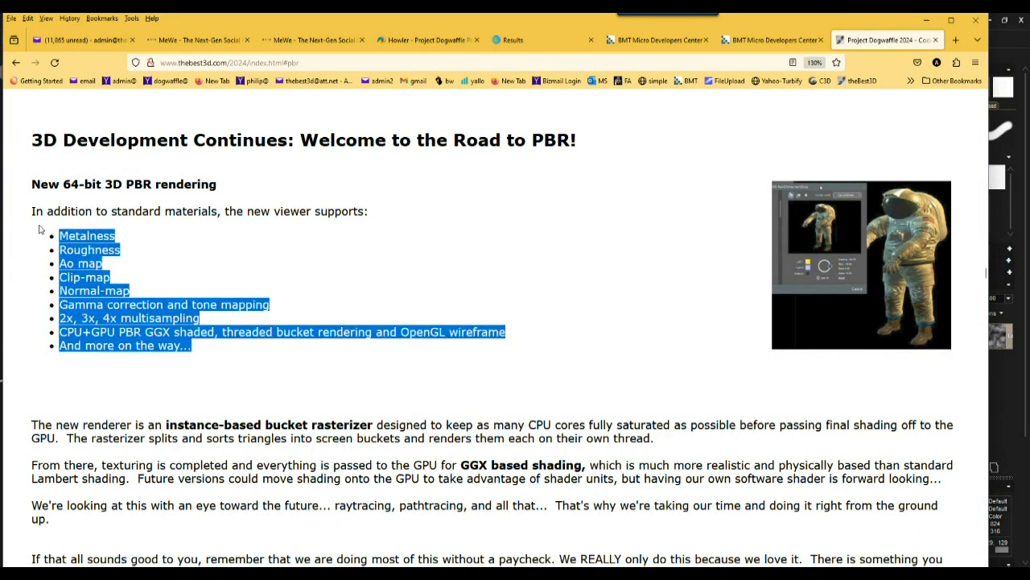
pyautogui.click(682, 248)
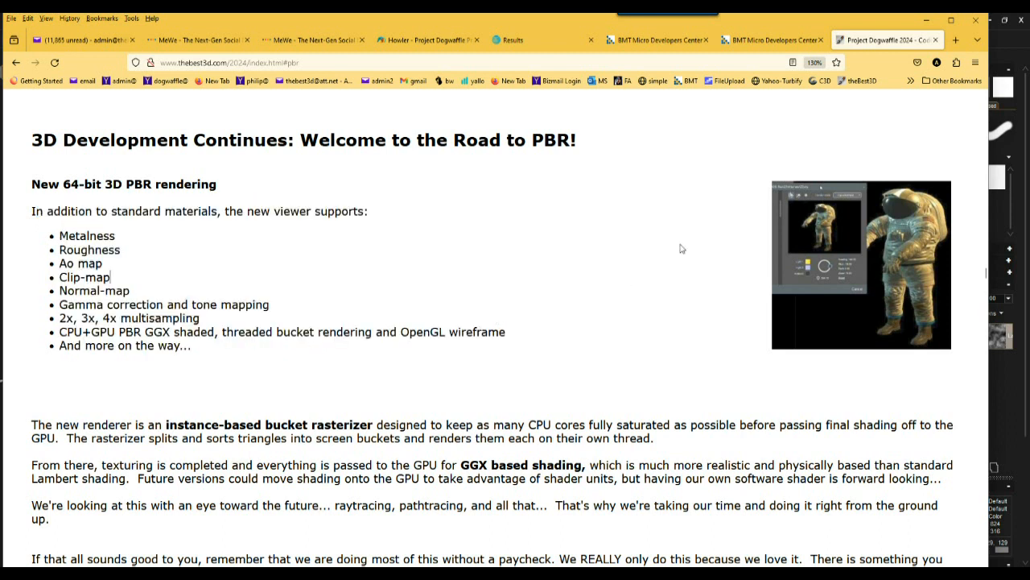
pyautogui.moveTo(955, 283)
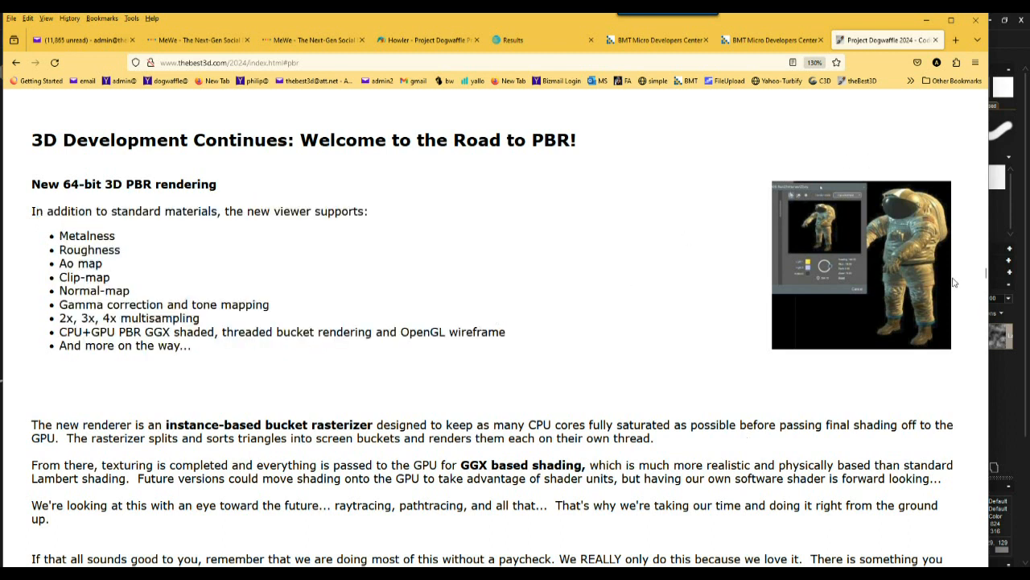
pyautogui.scroll(-3)
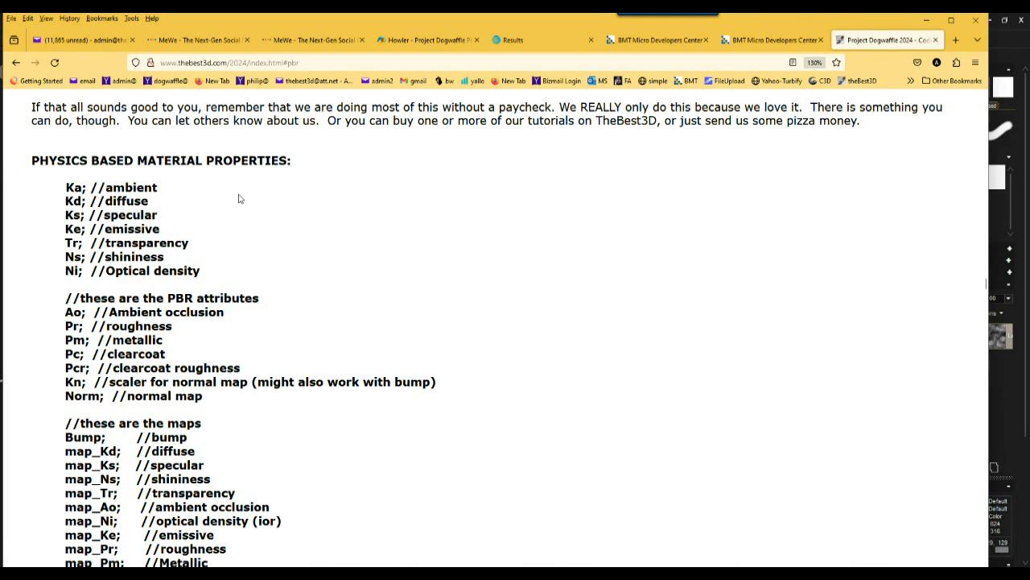
pyautogui.moveTo(953, 243)
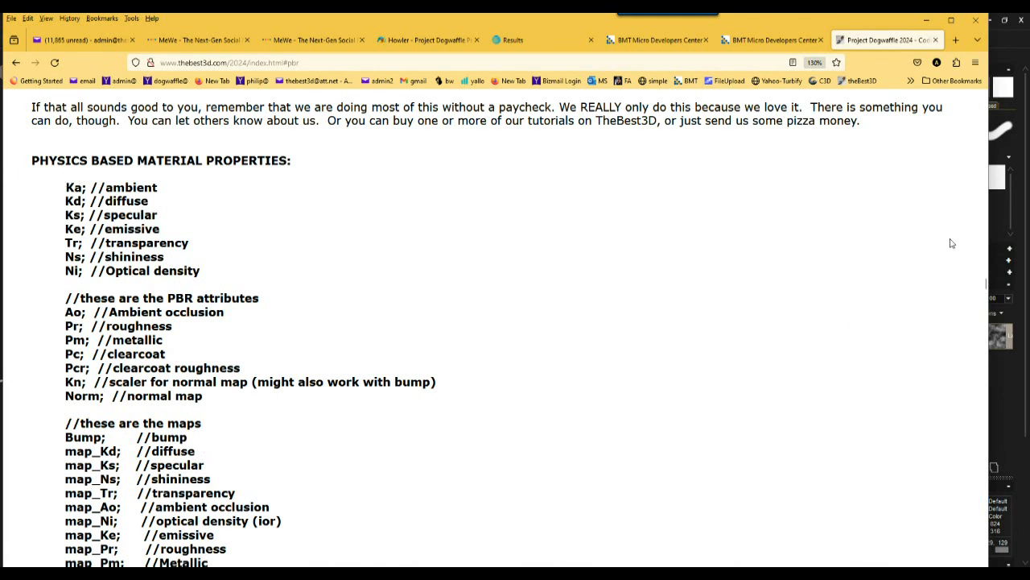
pyautogui.scroll(-3)
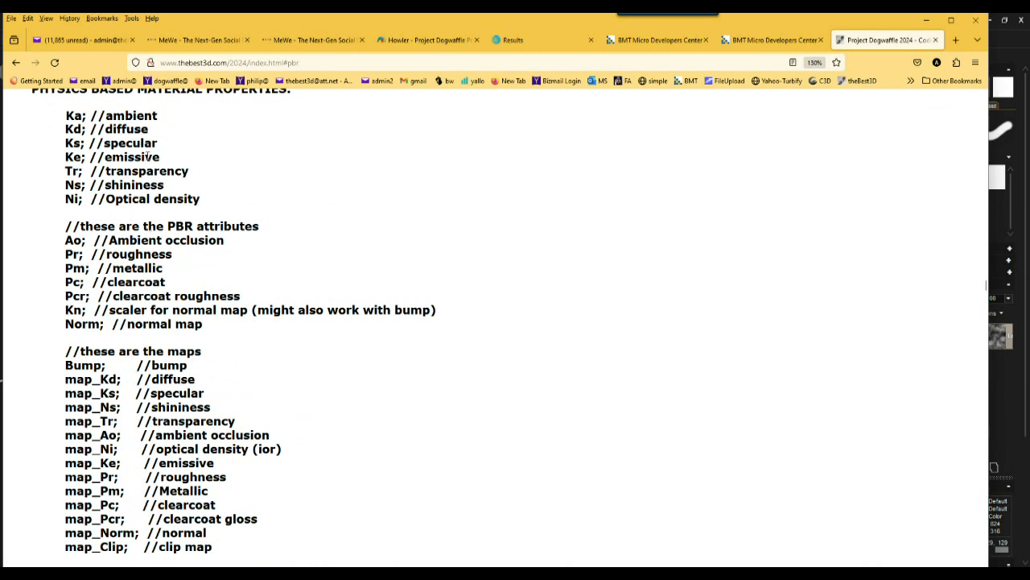
pyautogui.moveTo(435, 407)
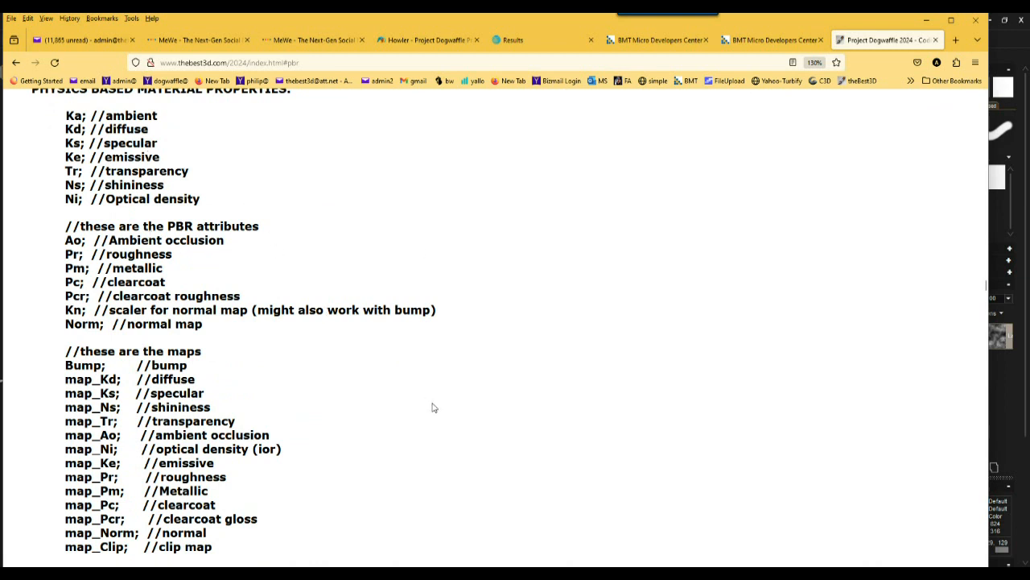
pyautogui.moveTo(328, 425)
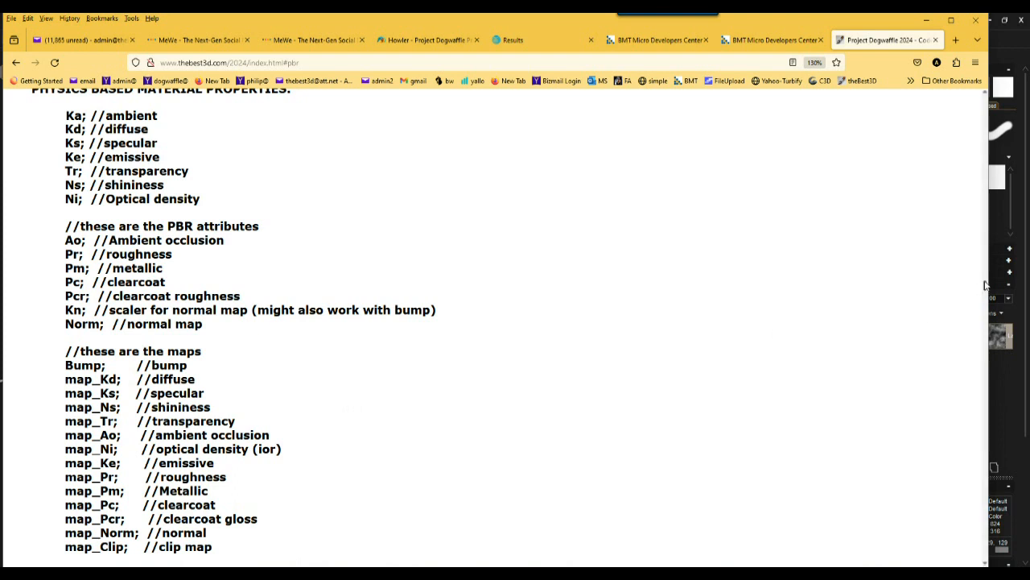
pyautogui.scroll(3)
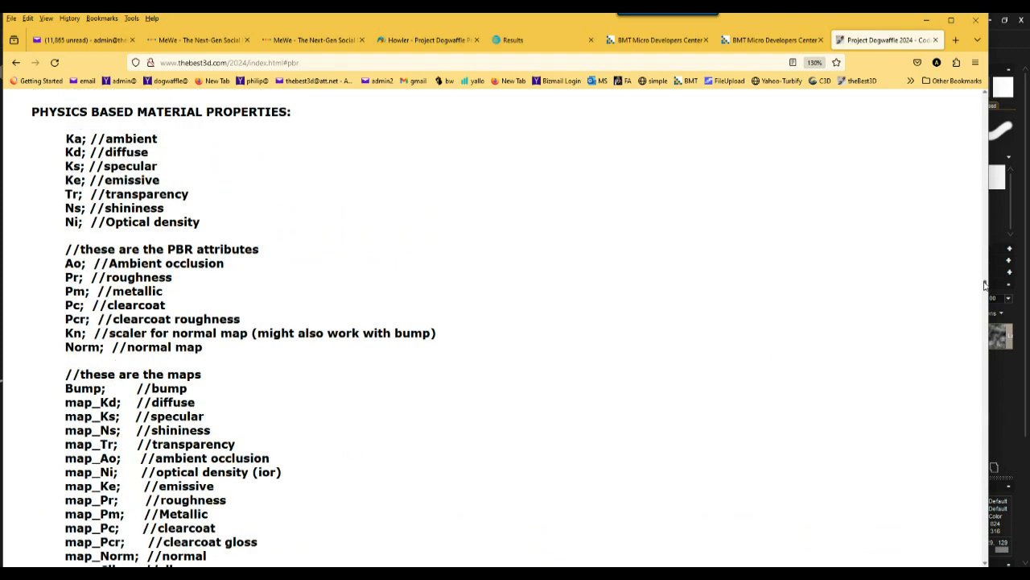
pyautogui.scroll(3)
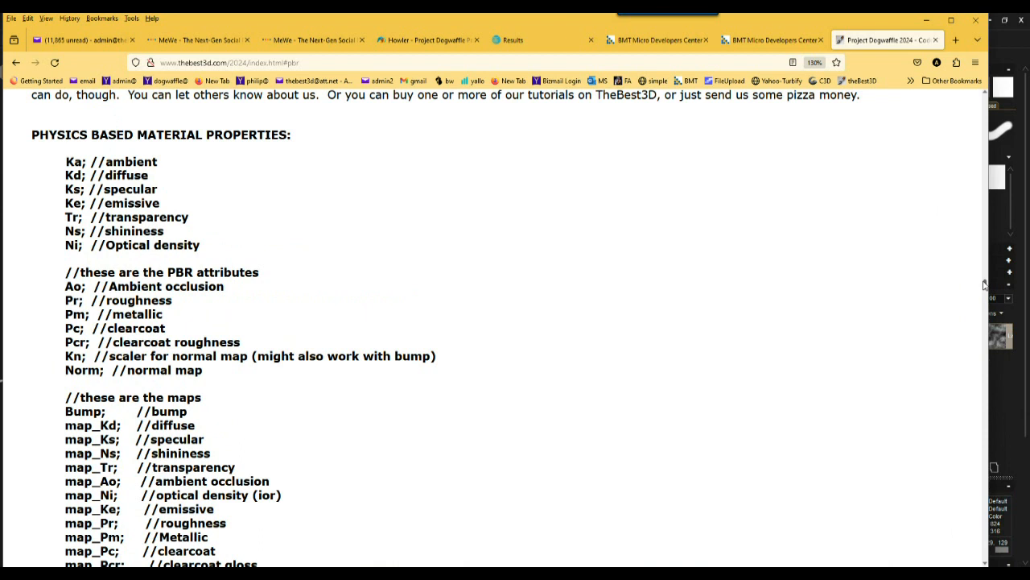
pyautogui.scroll(-3)
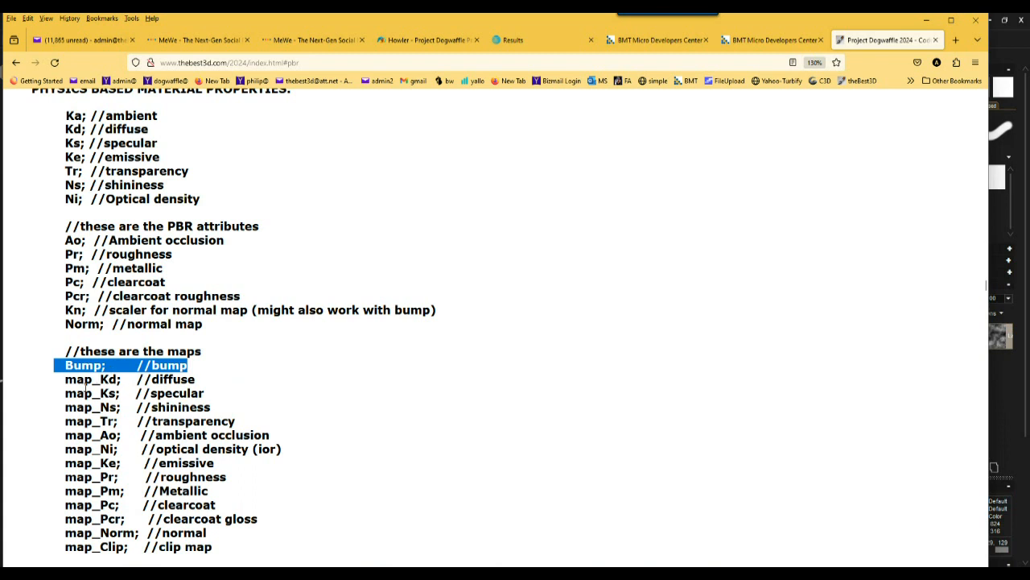
pyautogui.click(128, 378)
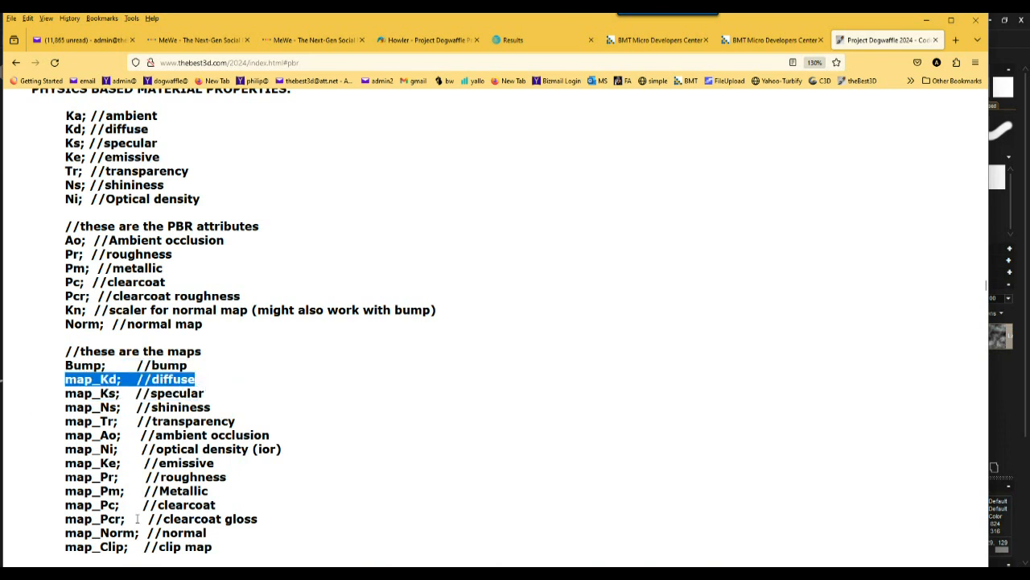
pyautogui.moveTo(196, 367)
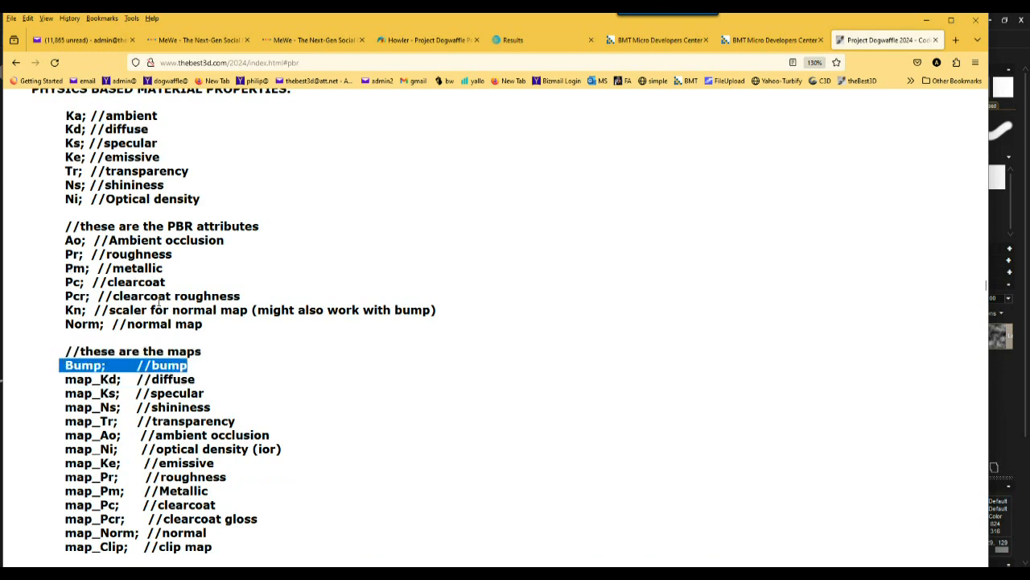
pyautogui.moveTo(239, 496)
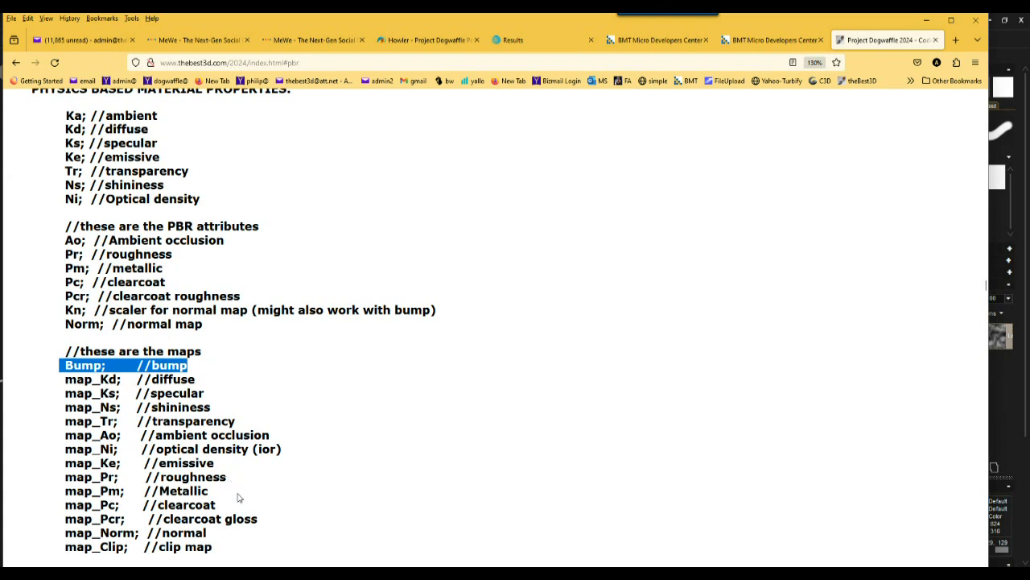
pyautogui.moveTo(271, 515)
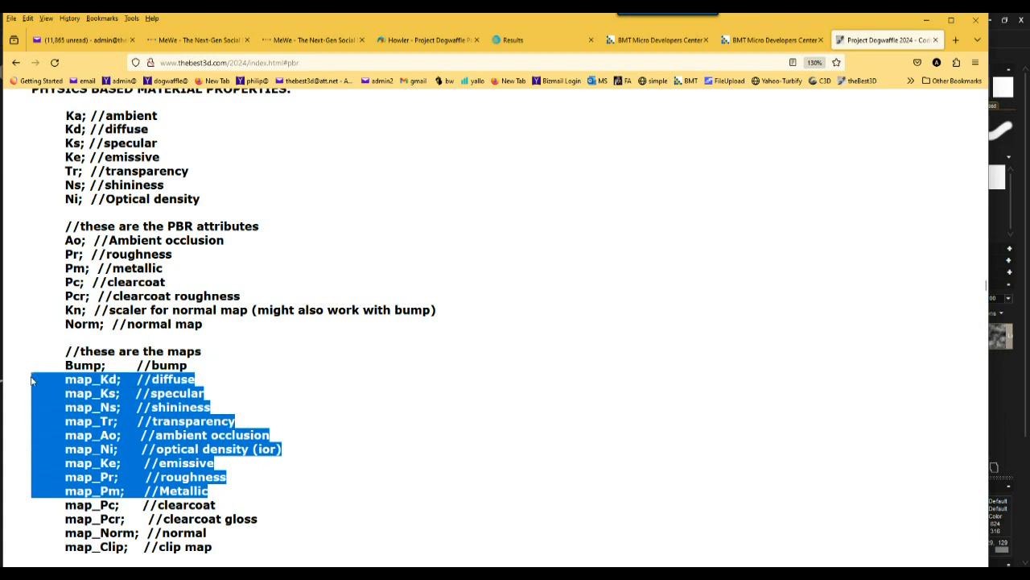
pyautogui.moveTo(201, 290)
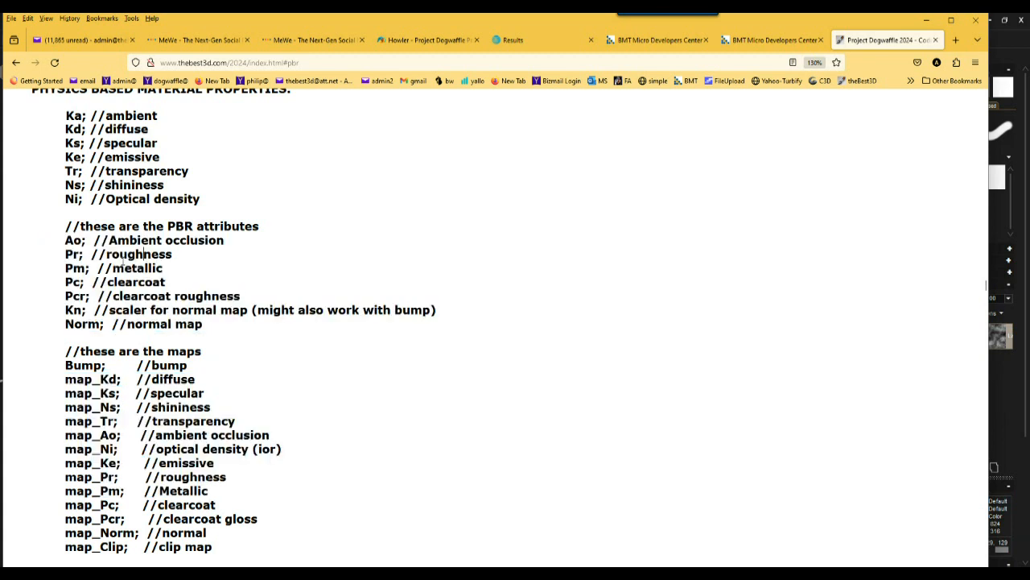
pyautogui.doubleClick(113, 267)
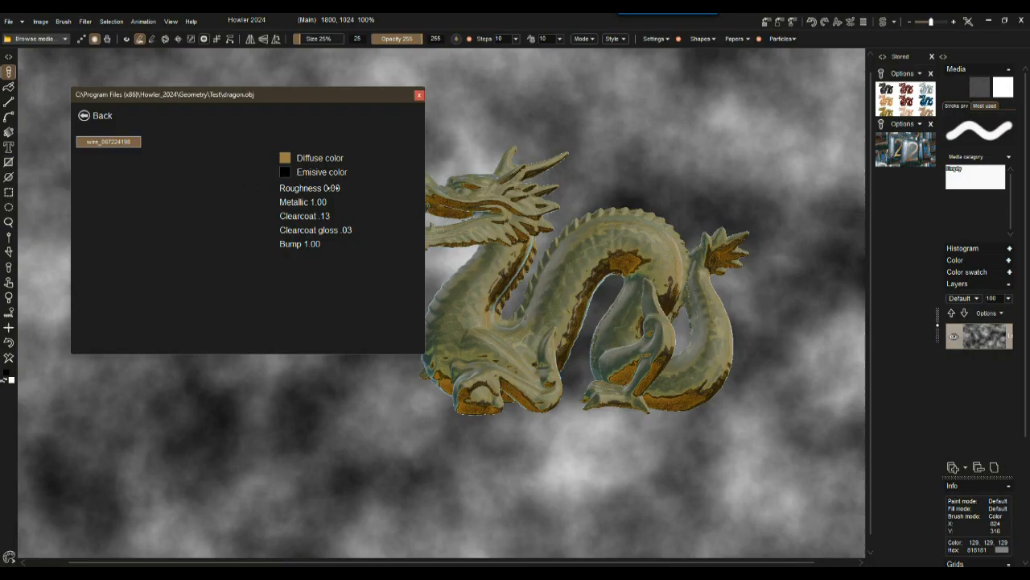
# Step: Adjust the dragon's material roughness to 0.58 for a satin gold sheen
pyautogui.moveTo(330, 186); pyautogui.dragTo(364, 187)
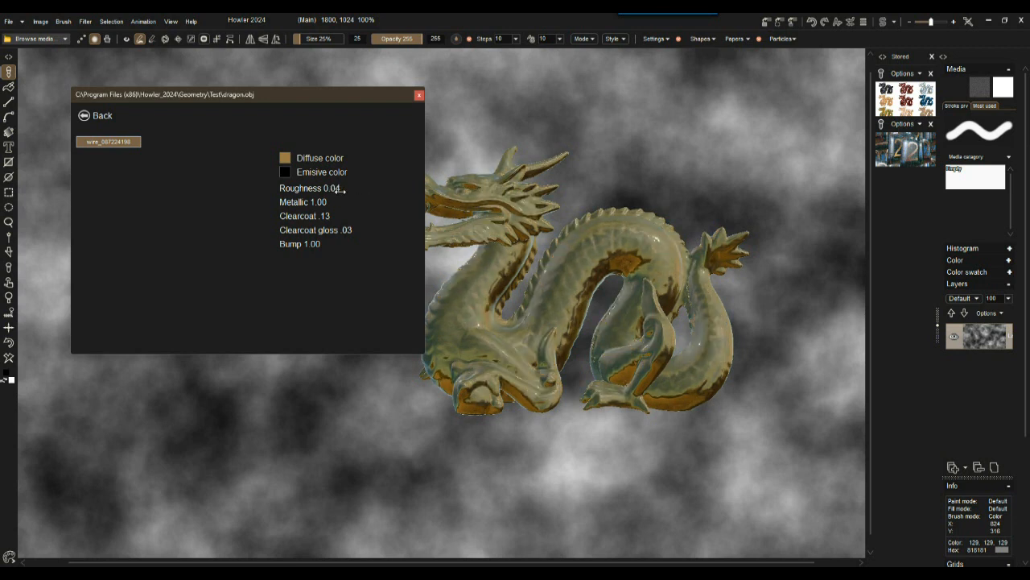
pyautogui.moveTo(330, 187); pyautogui.dragTo(383, 187)
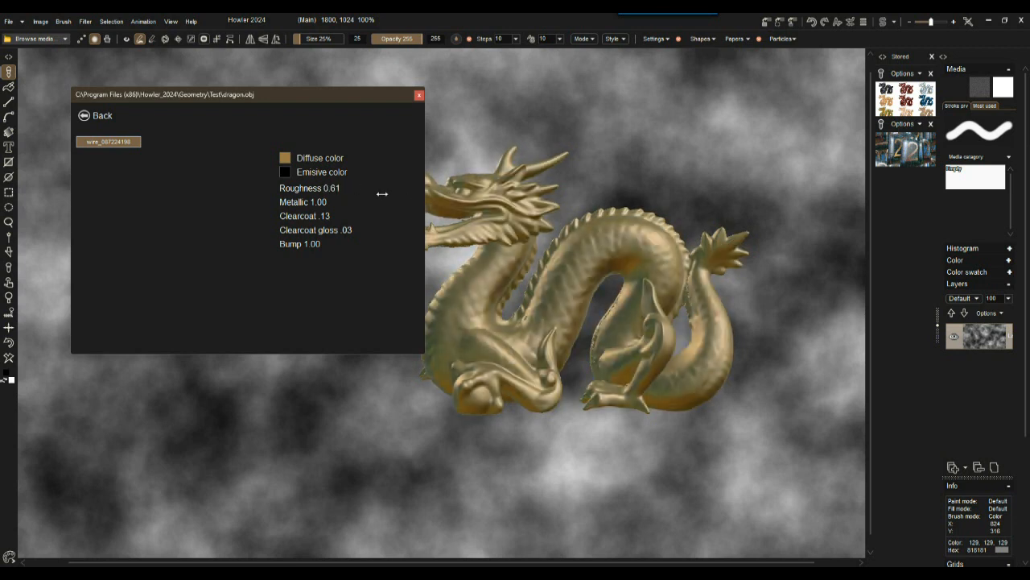
pyautogui.moveTo(338, 187); pyautogui.dragTo(322, 186)
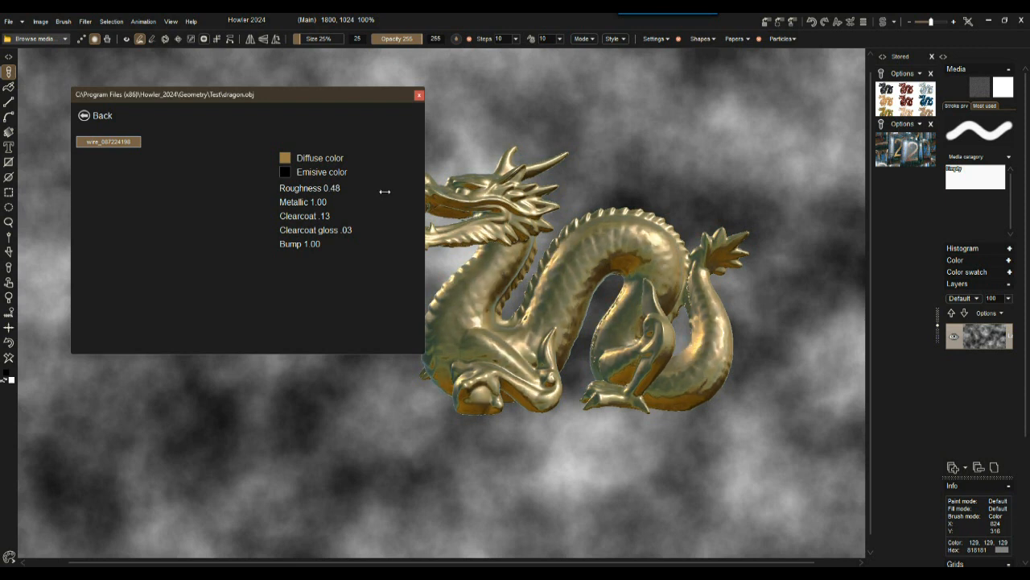
pyautogui.click(309, 187)
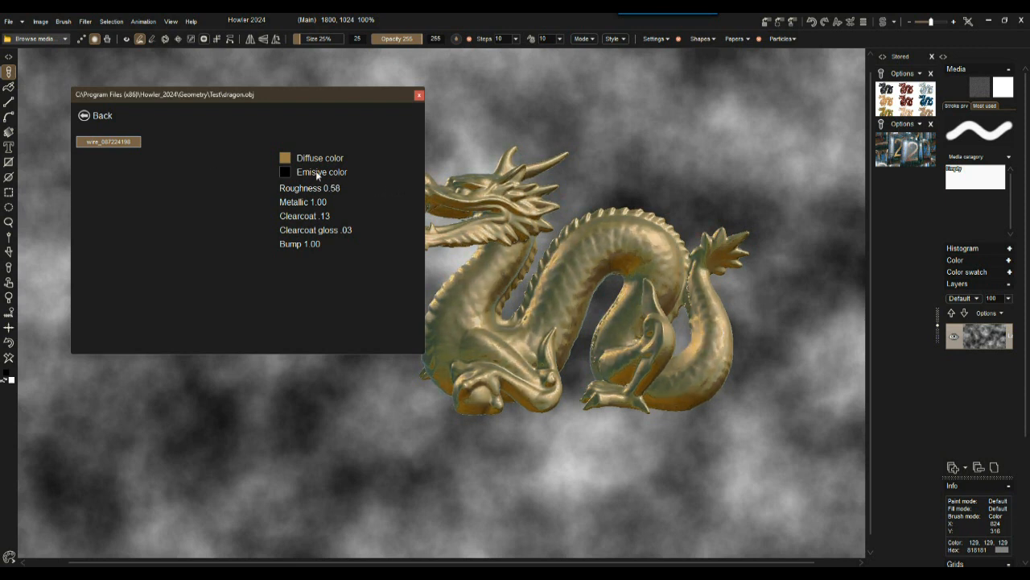
pyautogui.click(103, 116)
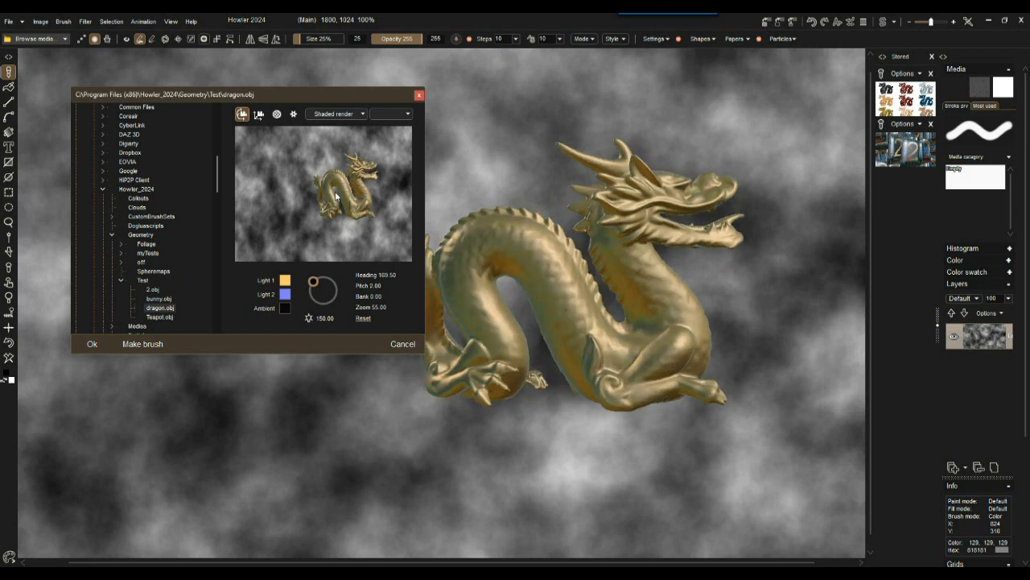
# Step: Rotate the golden dragon to a new heading against the cloud background
pyautogui.moveTo(336, 195); pyautogui.dragTo(322, 224)
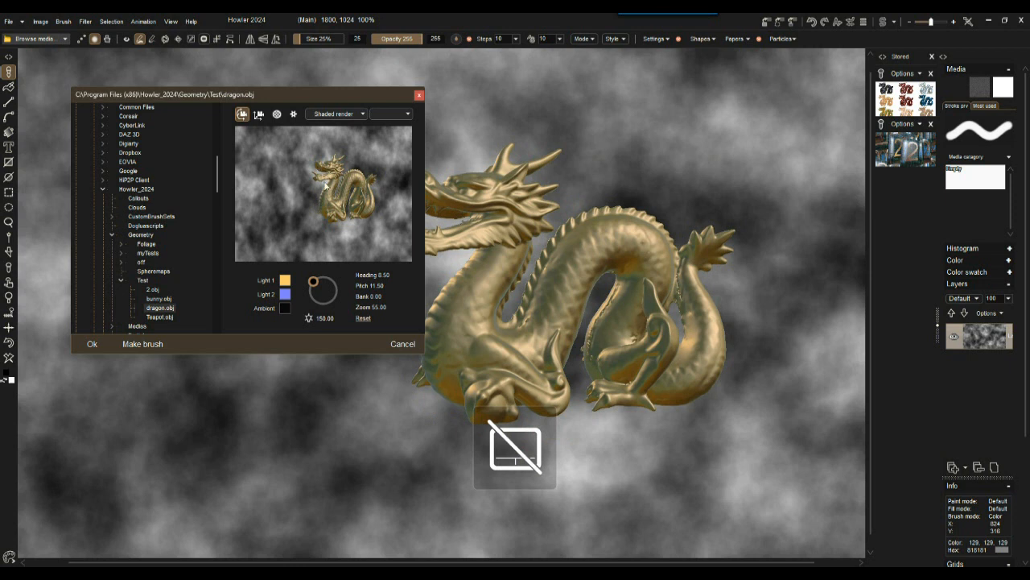
pyautogui.moveTo(338, 185); pyautogui.dragTo(287, 193)
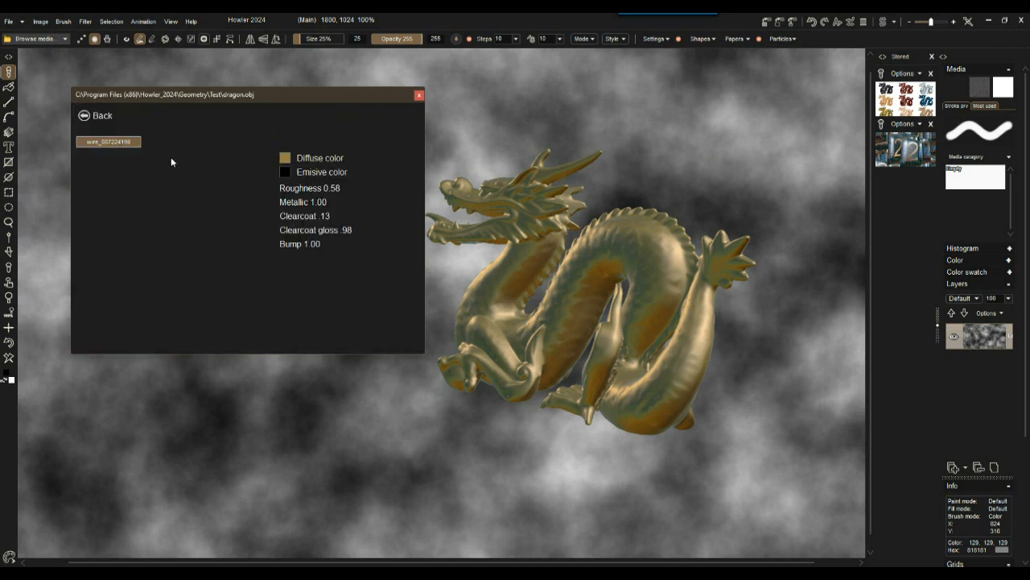
pyautogui.moveTo(313, 212)
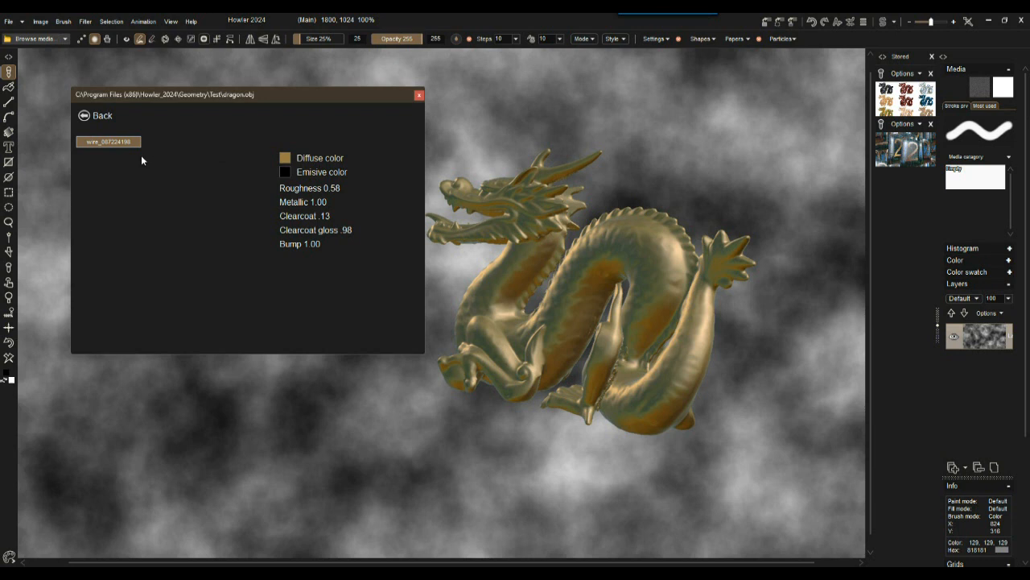
pyautogui.moveTo(160, 241)
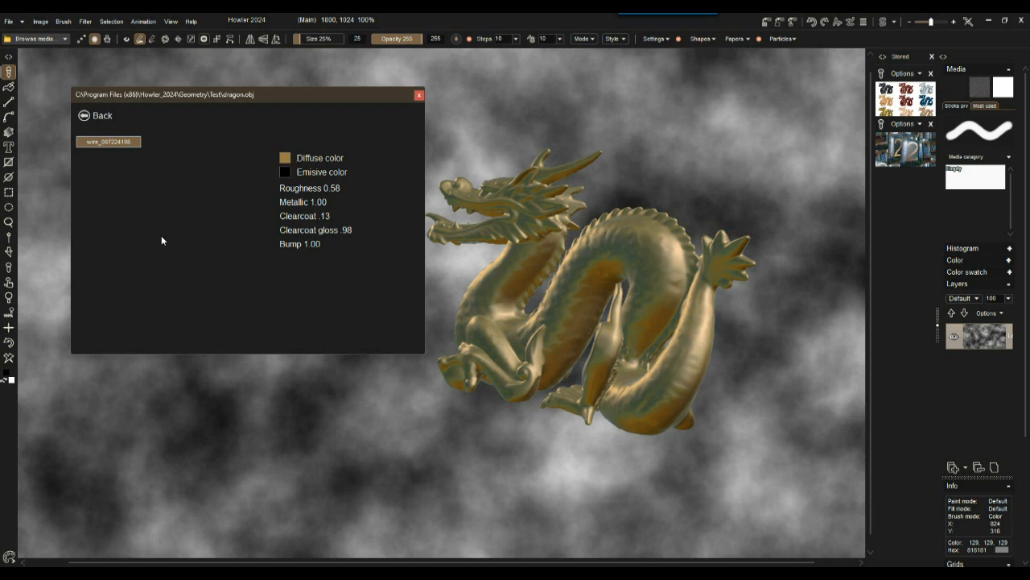
pyautogui.moveTo(298, 241)
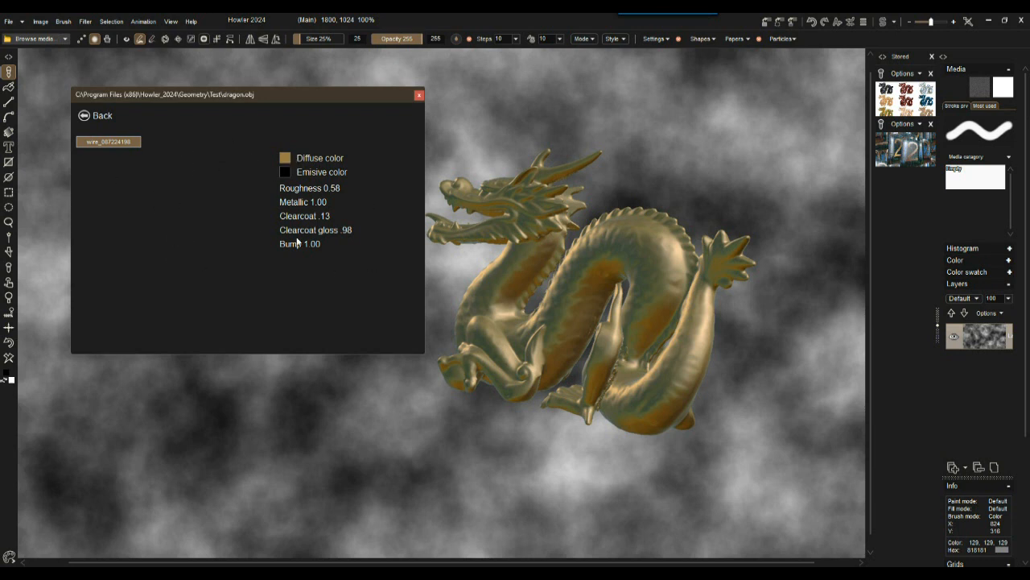
pyautogui.moveTo(284, 257)
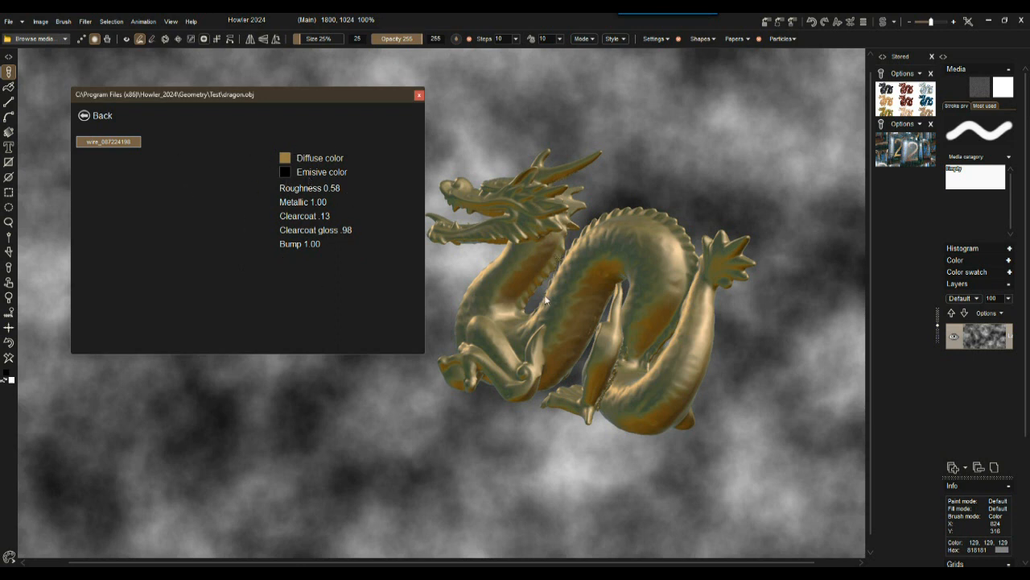
pyautogui.moveTo(530, 271)
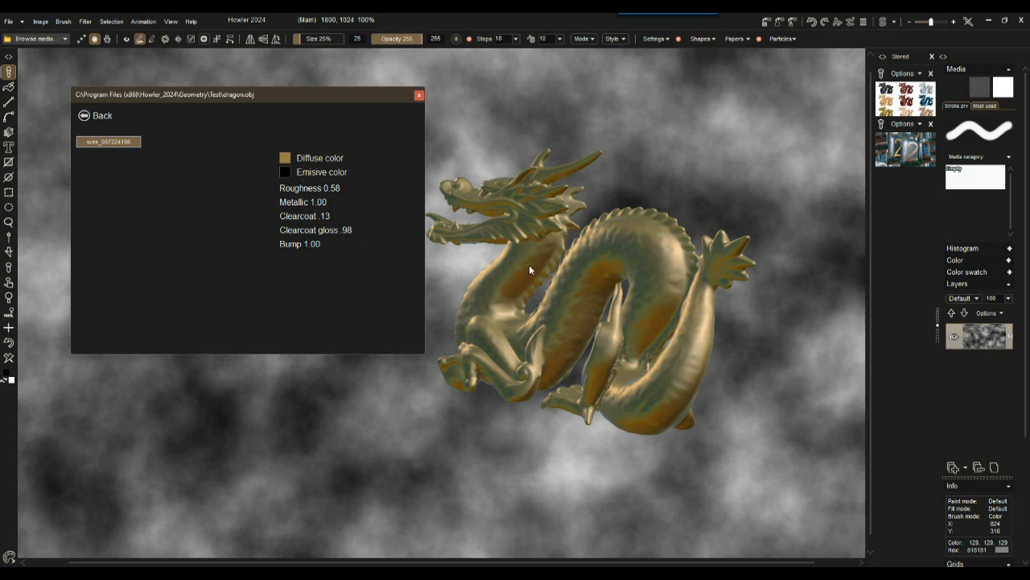
# Step: Return from the material editor to the model render preview
pyautogui.click(103, 116)
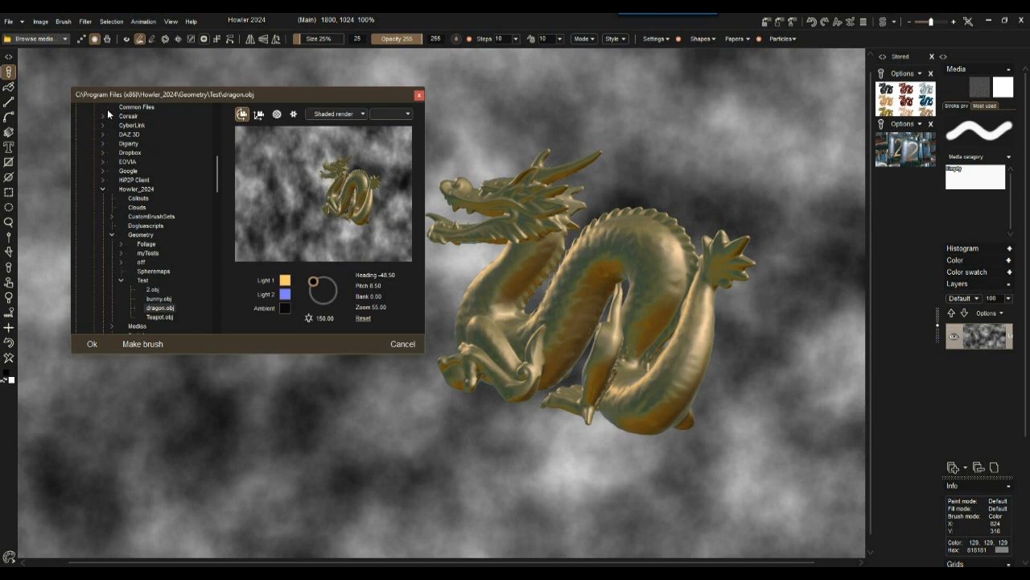